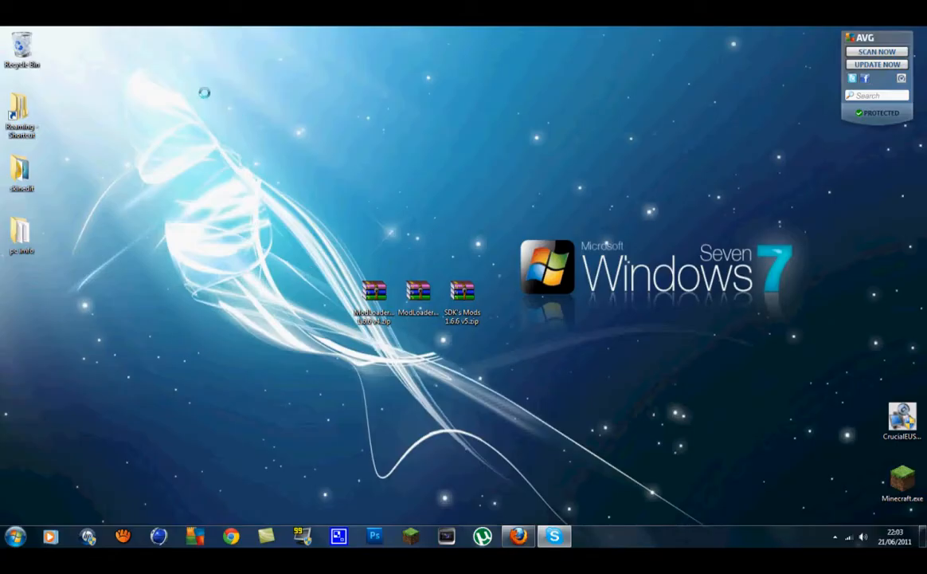
pyautogui.moveTo(270, 220)
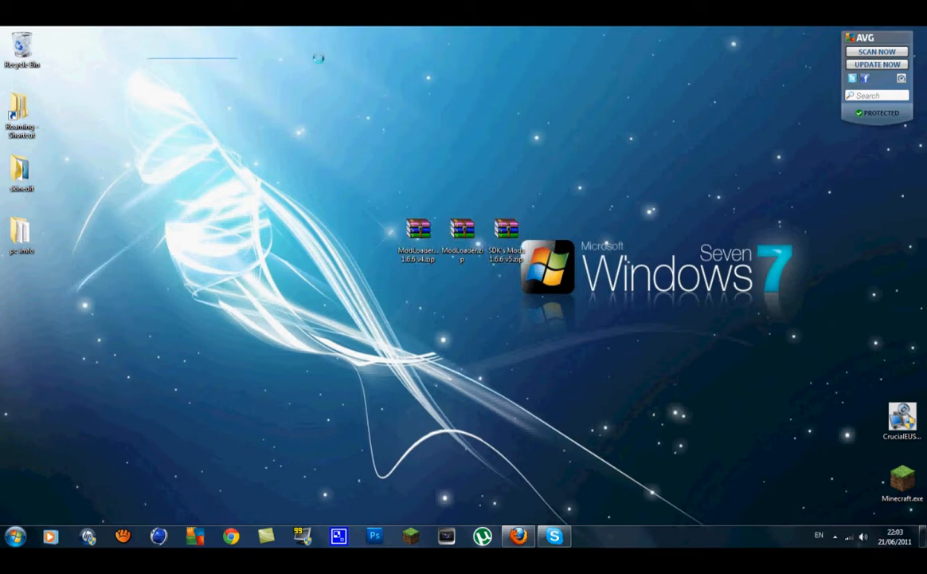
# Select the three downloaded mod archives on the desktop together.
pyautogui.moveTo(147, 58); pyautogui.dragTo(800, 201)
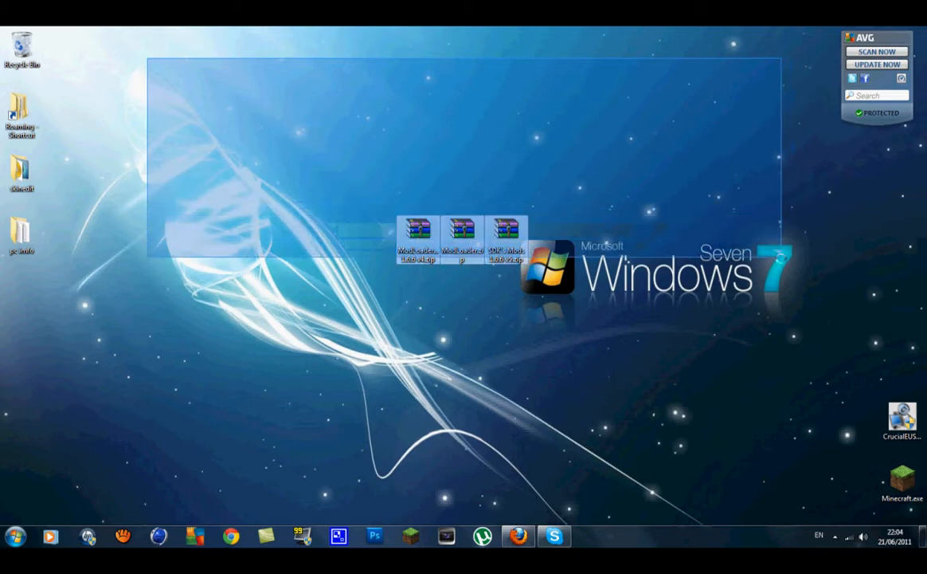
pyautogui.click(784, 196)
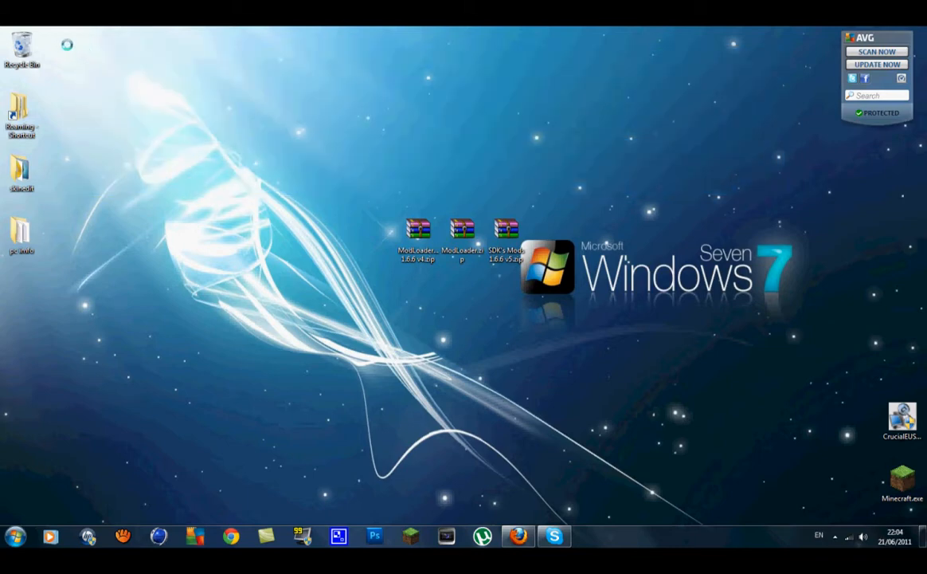
pyautogui.moveTo(67, 47); pyautogui.dragTo(810, 200)
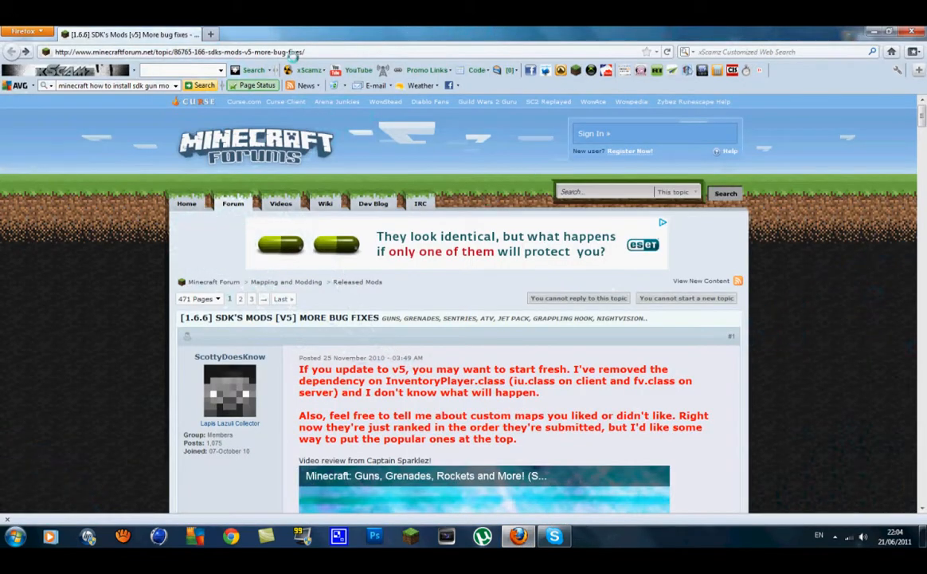
# Expand the Download Beta 1.6.6 v5 spoiler listing ModLoaderMP and SDK's mod links.
pyautogui.scroll(-3)
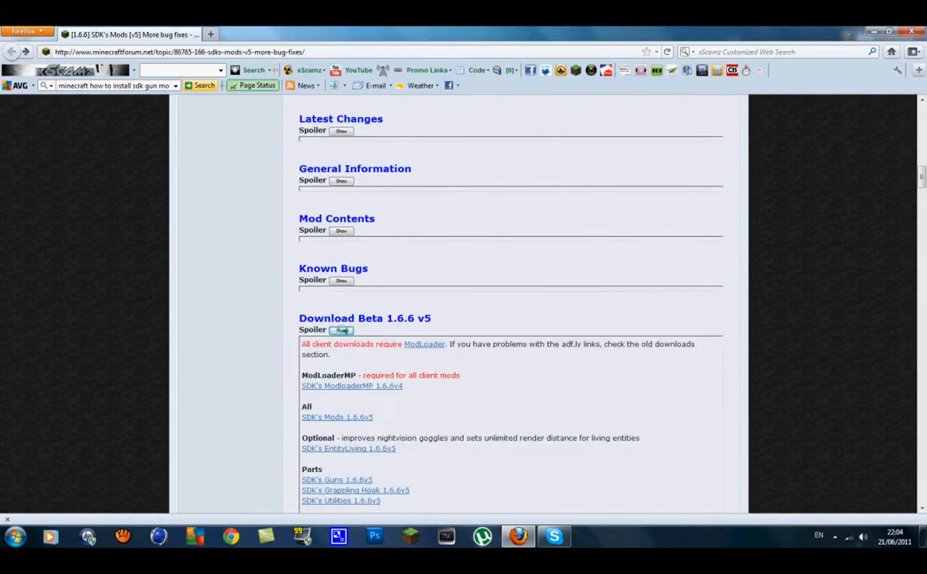
pyautogui.click(340, 330)
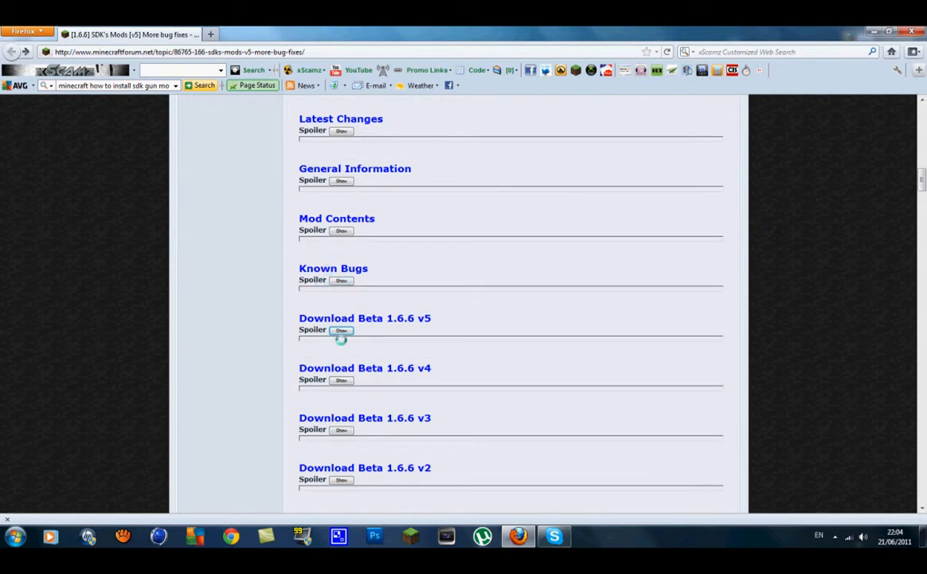
pyautogui.moveTo(400, 325)
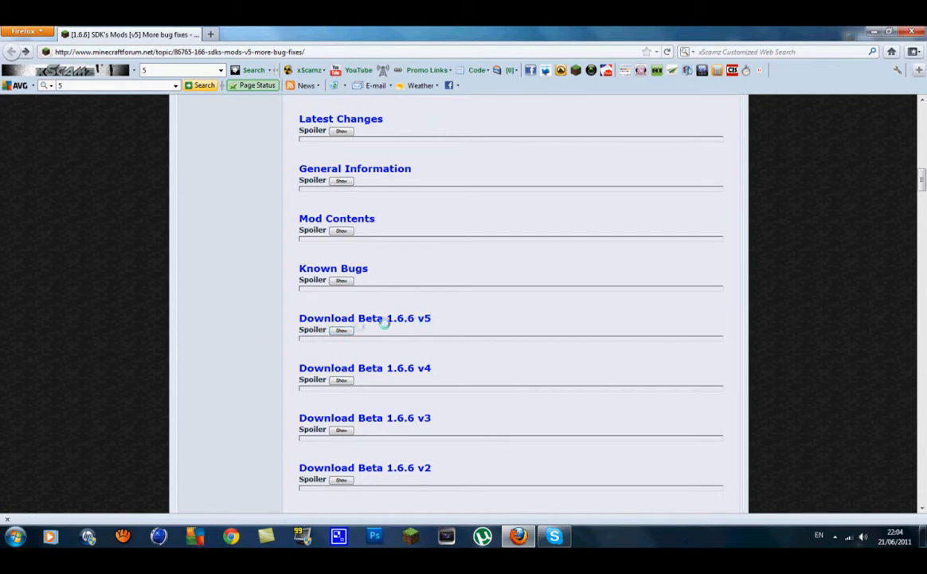
pyautogui.click(340, 330)
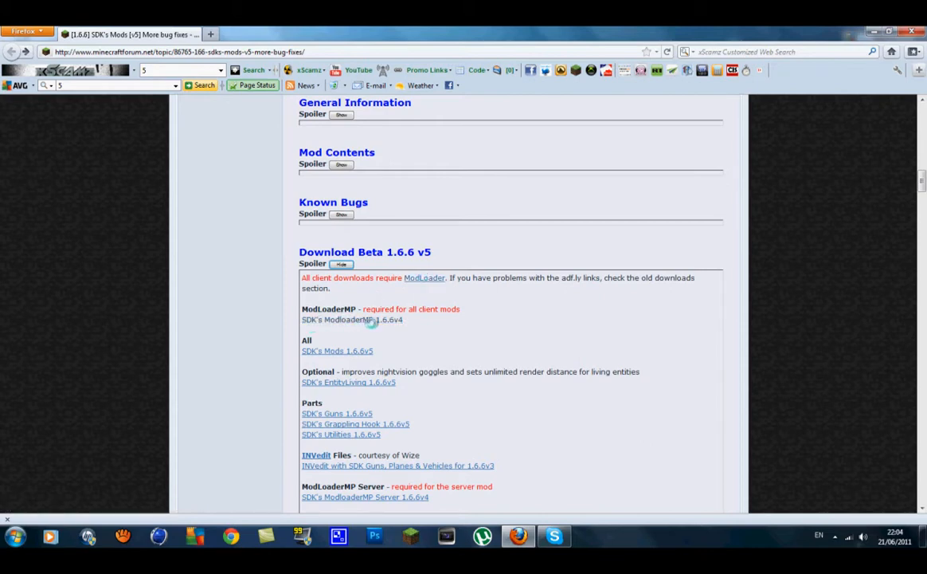
pyautogui.moveTo(363, 318)
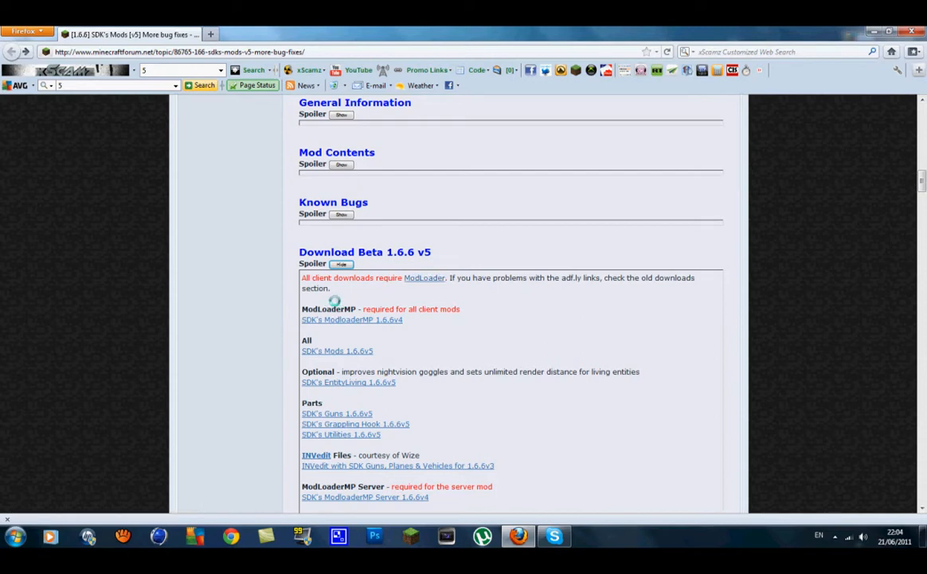
pyautogui.moveTo(364, 315)
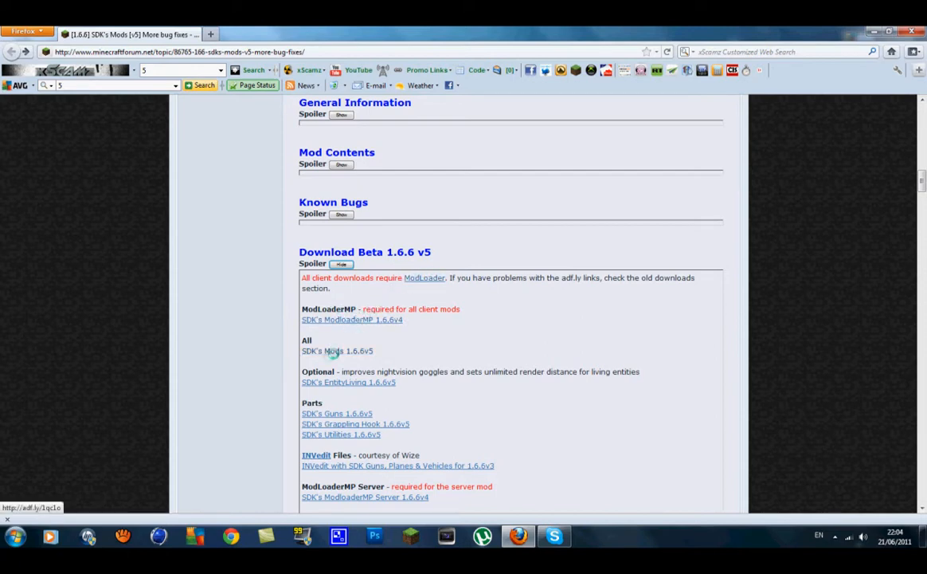
pyautogui.moveTo(342, 352)
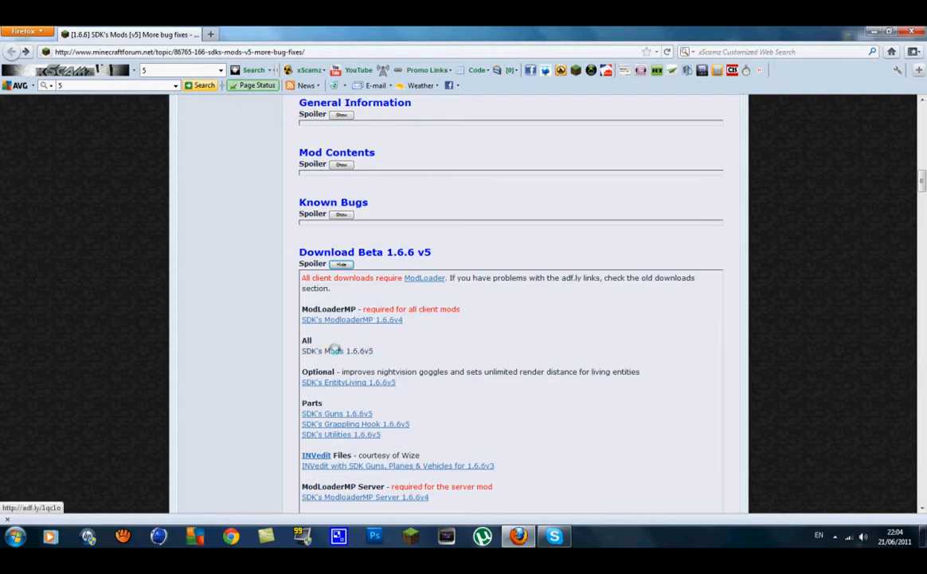
pyautogui.moveTo(495, 277)
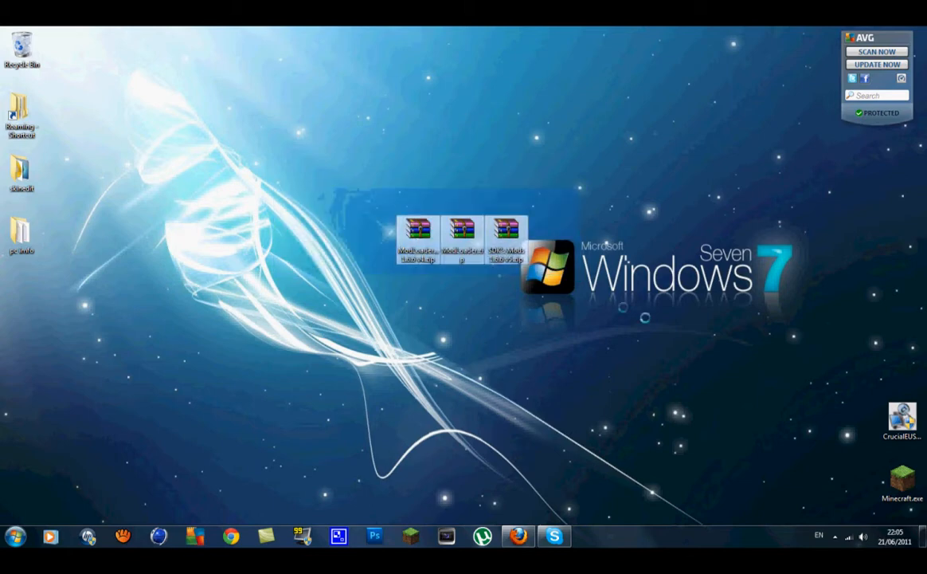
# Reach the .minecraft folder in AppData Roaming via %appdata.
pyautogui.click(10, 535)
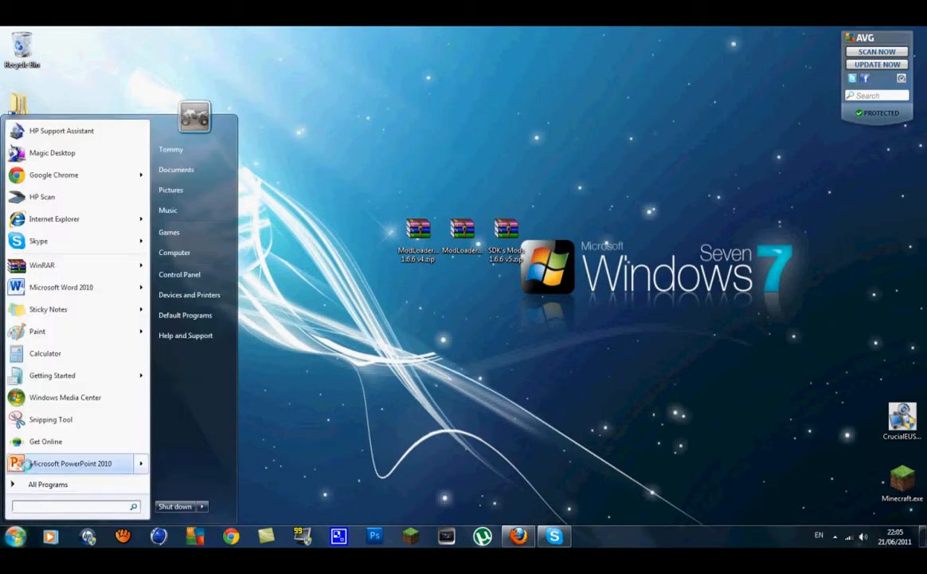
pyautogui.write('%appda')
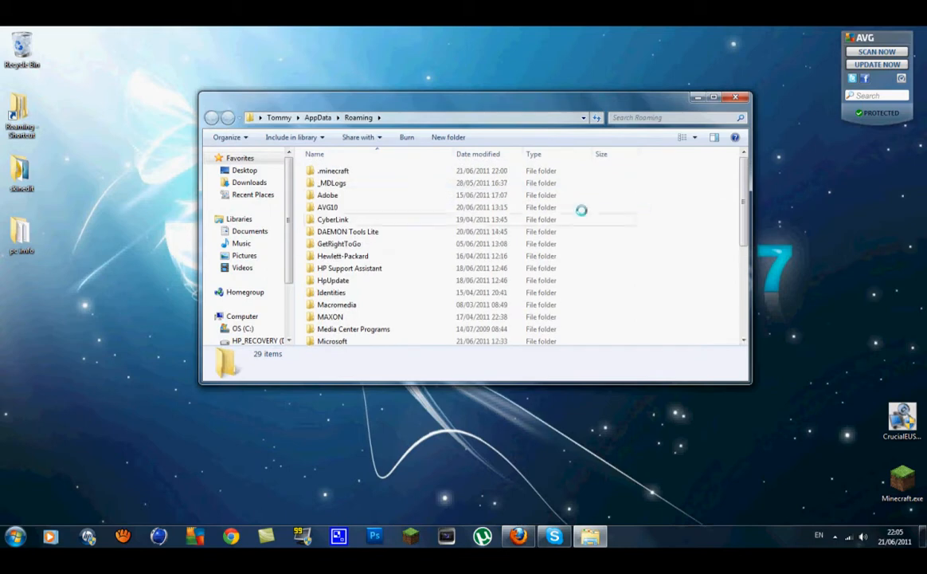
pyautogui.click(331, 170)
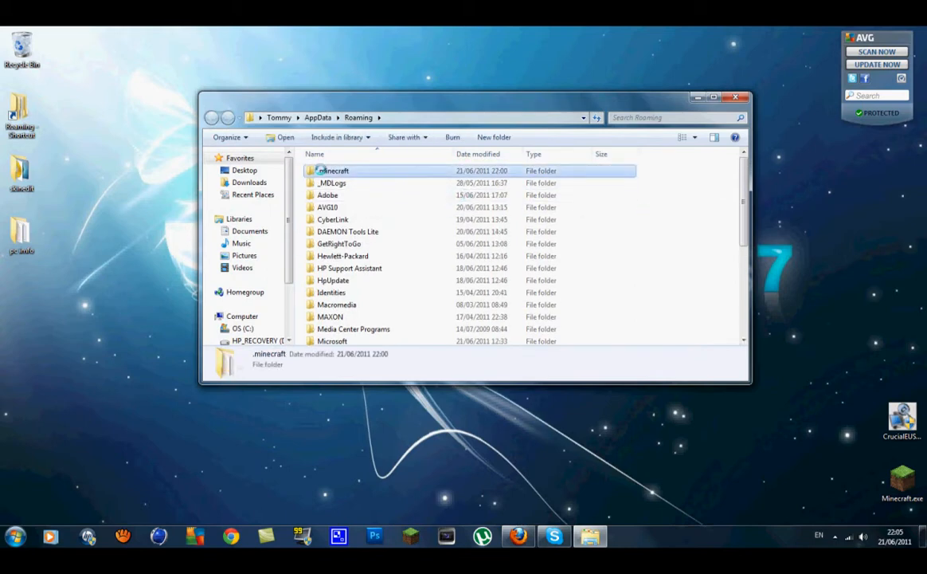
pyautogui.doubleClick(335, 170)
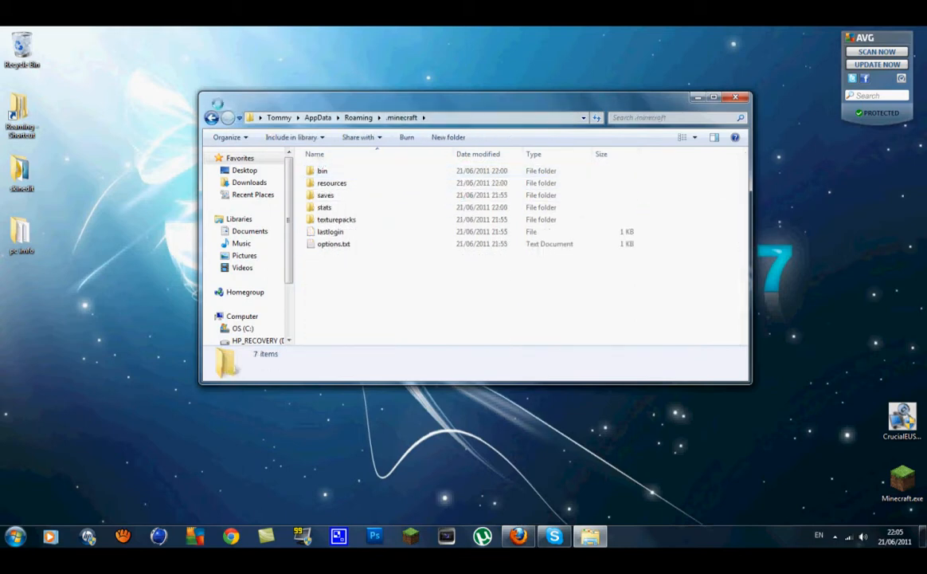
# Send a .minecraft shortcut to the desktop and close the Roaming window.
pyautogui.rightClick(332, 170)
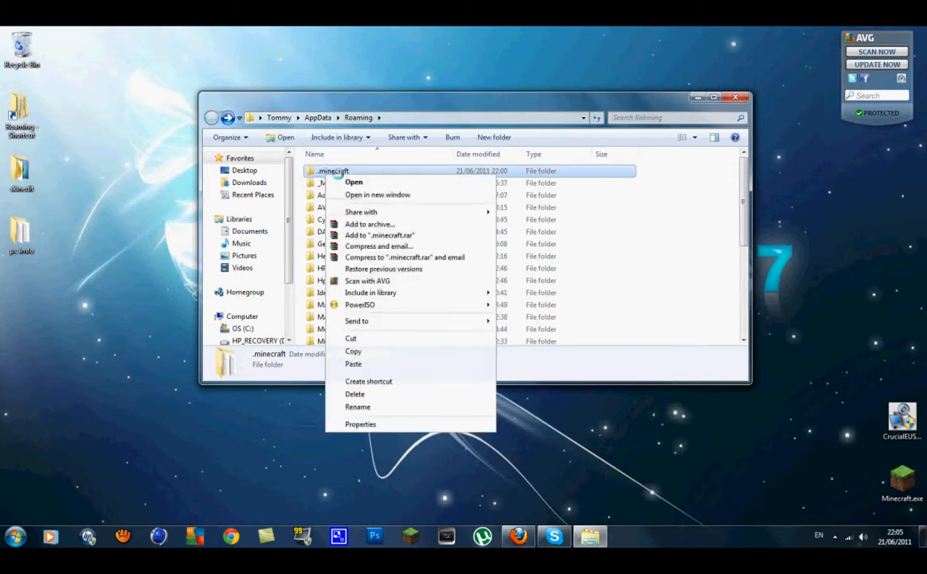
pyautogui.click(354, 350)
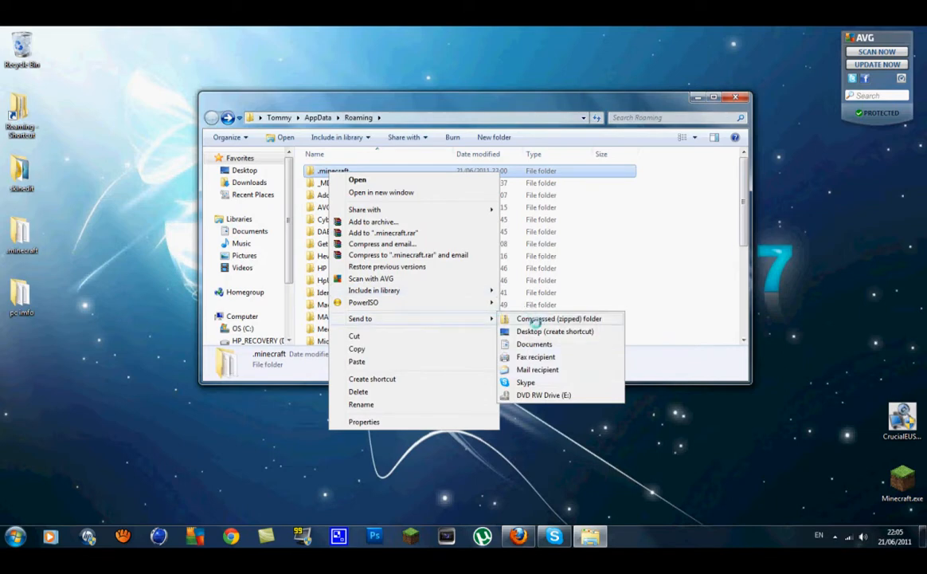
pyautogui.click(559, 318)
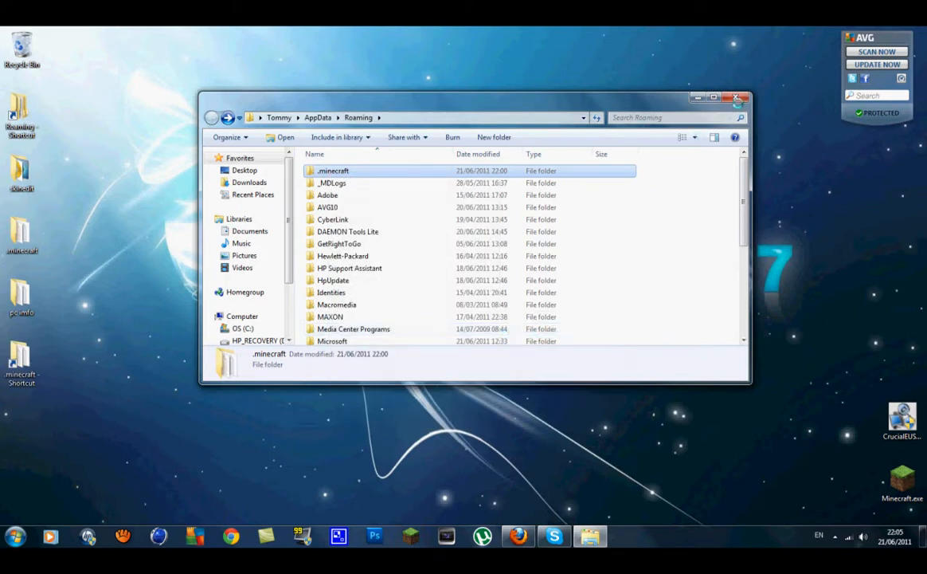
pyautogui.click(738, 98)
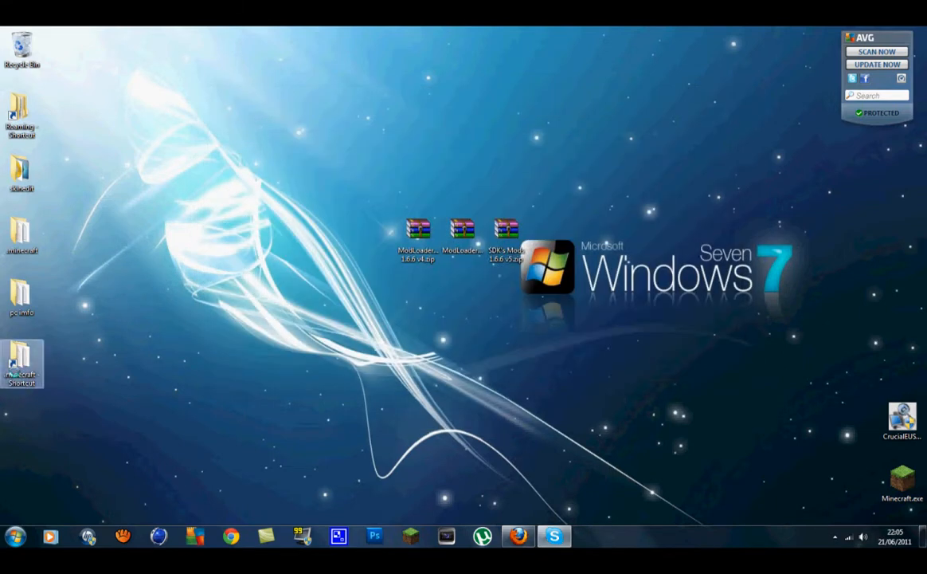
# Open .minecraft from its desktop shortcut and the ModLoaderMP archive in WinRAR.
pyautogui.doubleClick(24, 176)
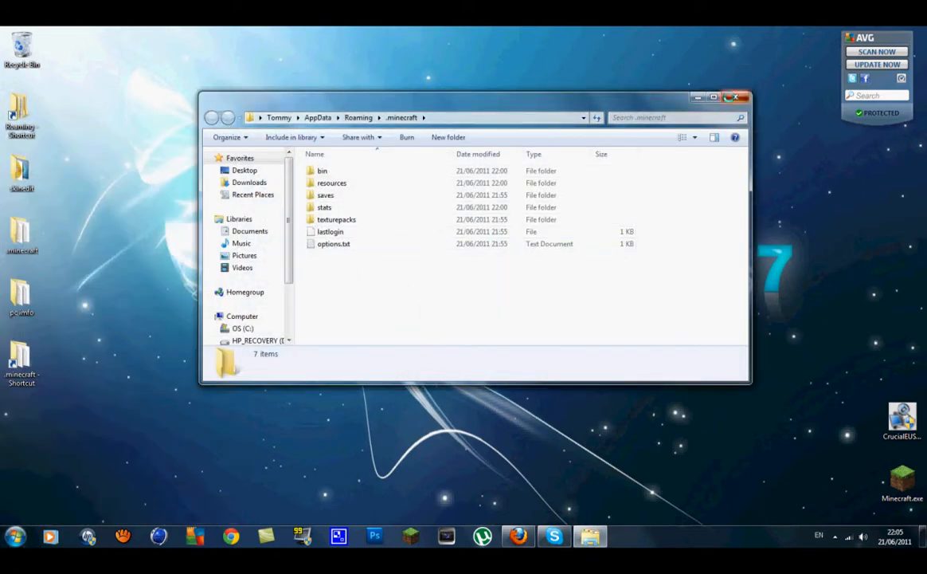
pyautogui.click(736, 97)
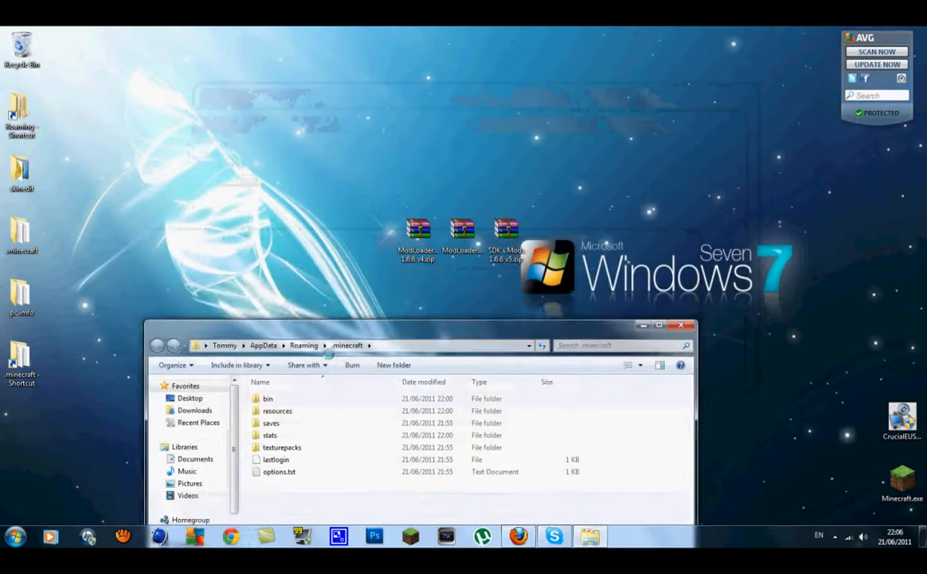
pyautogui.moveTo(398, 344); pyautogui.dragTo(342, 314)
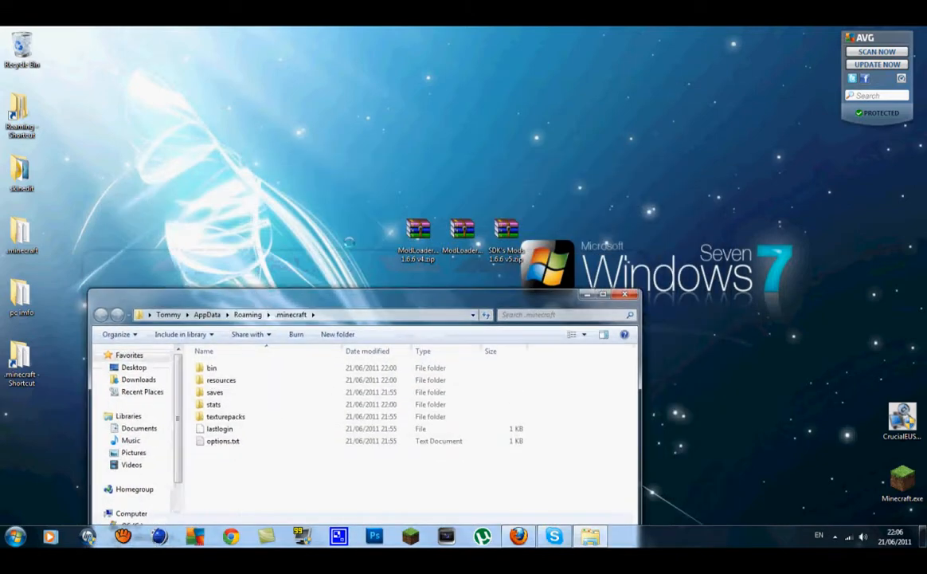
pyautogui.doubleClick(417, 230)
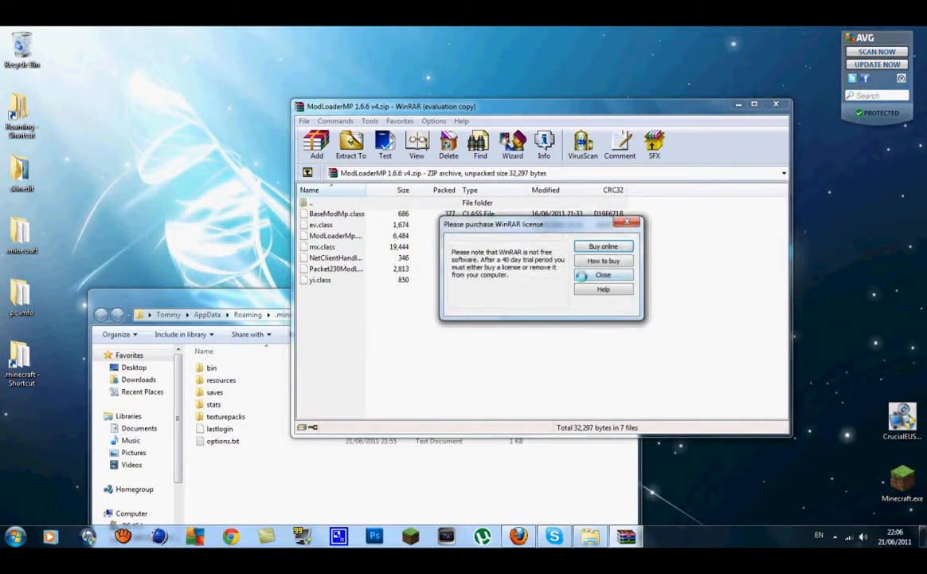
pyautogui.click(602, 274)
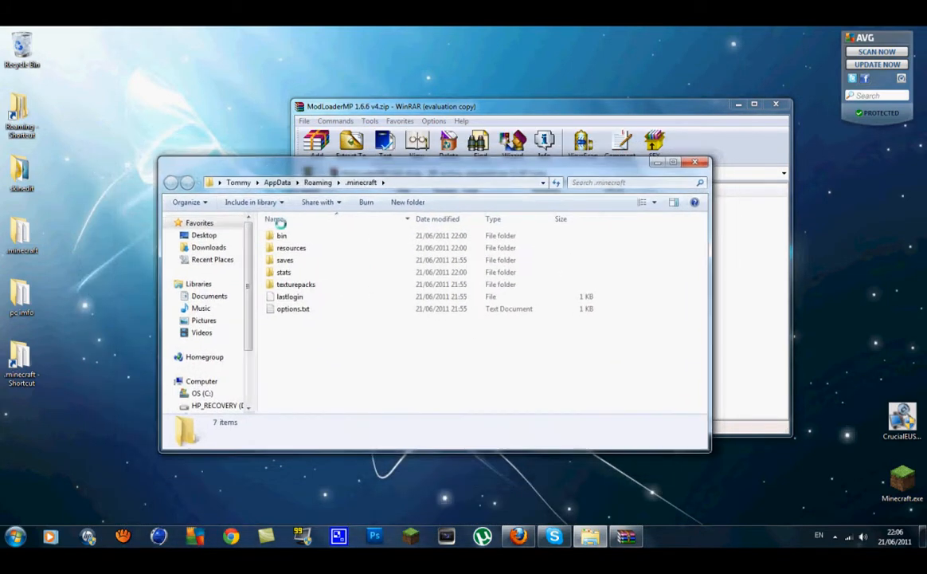
# Go into the bin folder and bring up options for minecraft.jar.
pyautogui.doubleClick(282, 236)
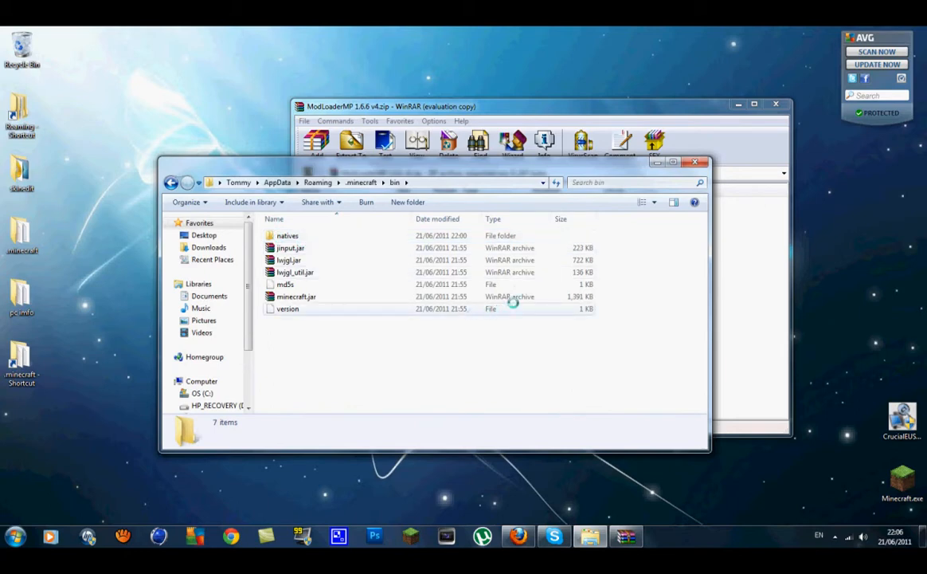
pyautogui.click(296, 296)
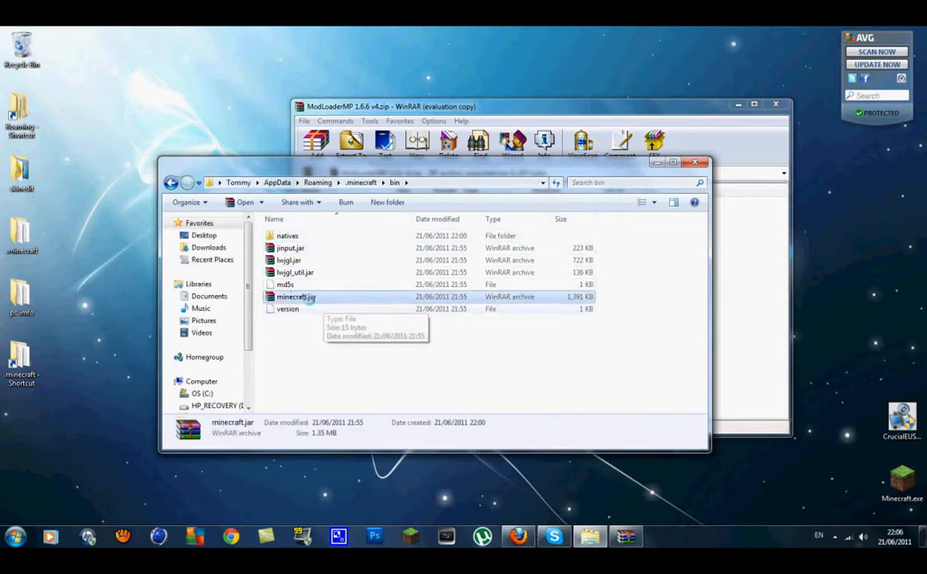
pyautogui.moveTo(309, 300)
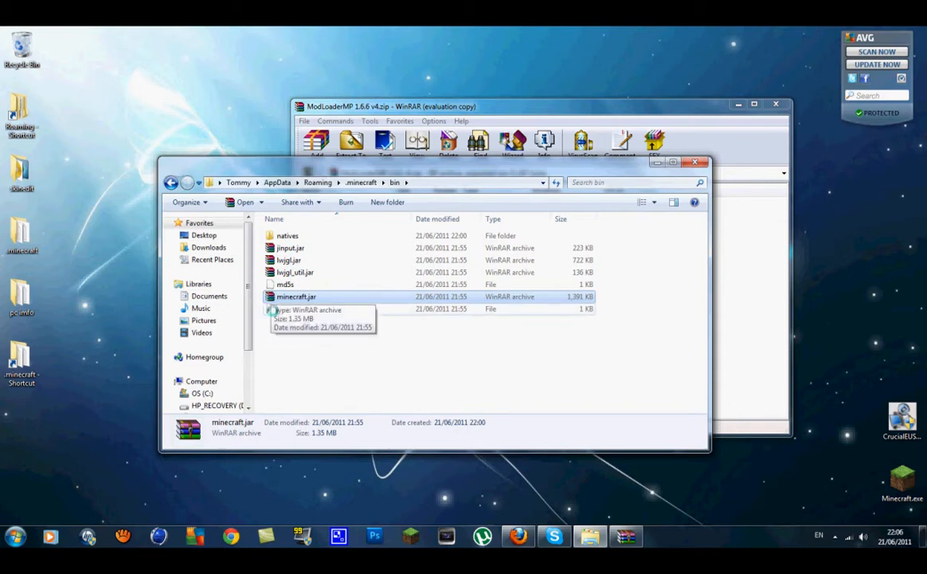
pyautogui.rightClick(296, 296)
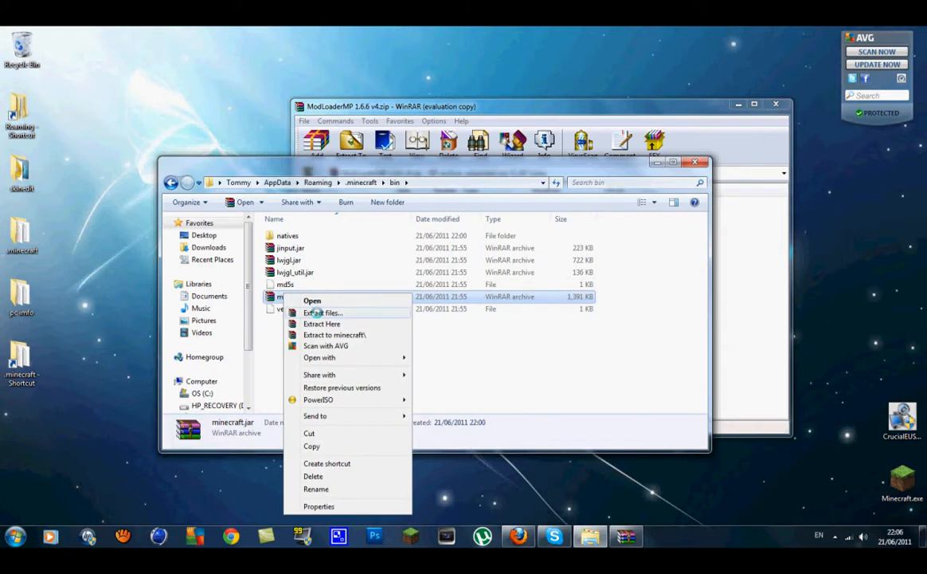
pyautogui.moveTo(312, 299)
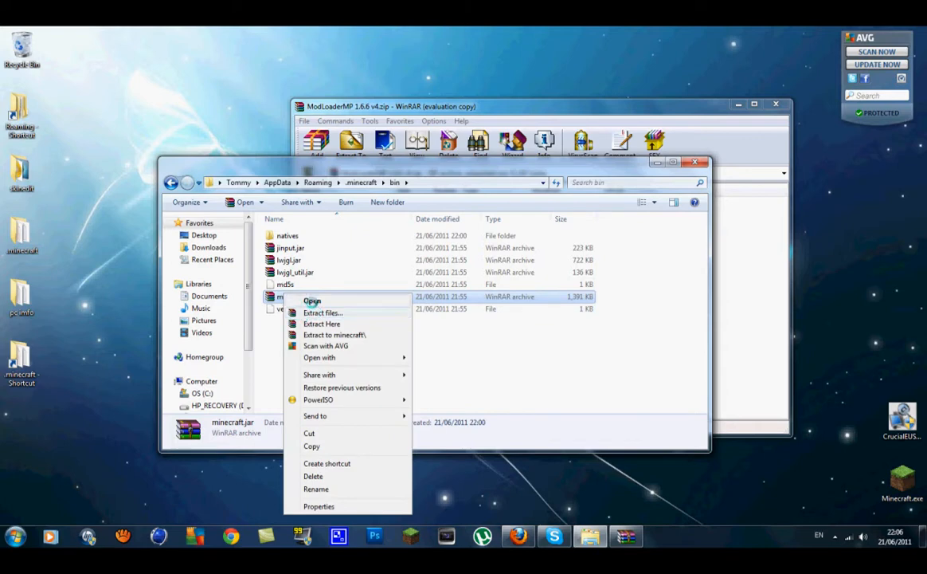
pyautogui.click(312, 300)
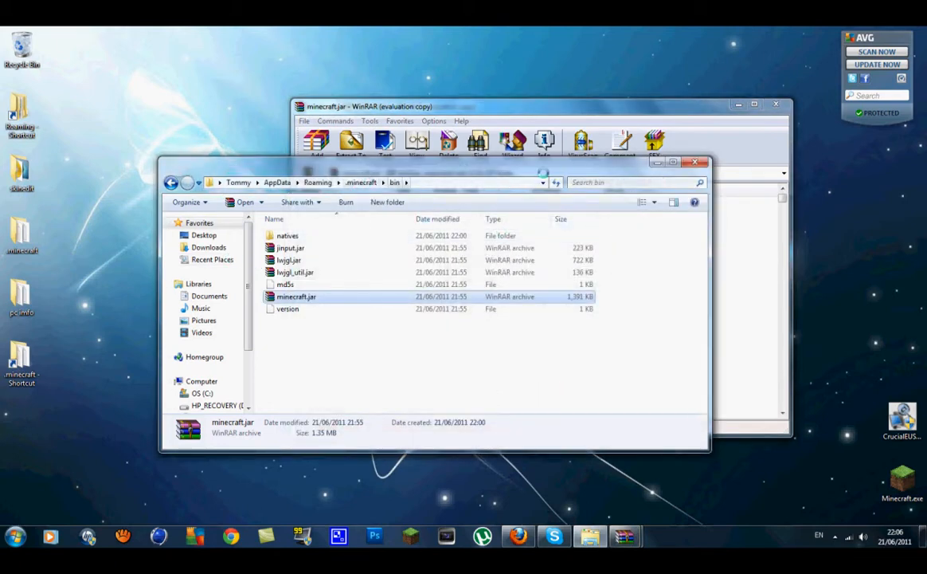
# Open minecraft.jar in WinRAR past the license reminder, maximized.
pyautogui.doubleClick(296, 296)
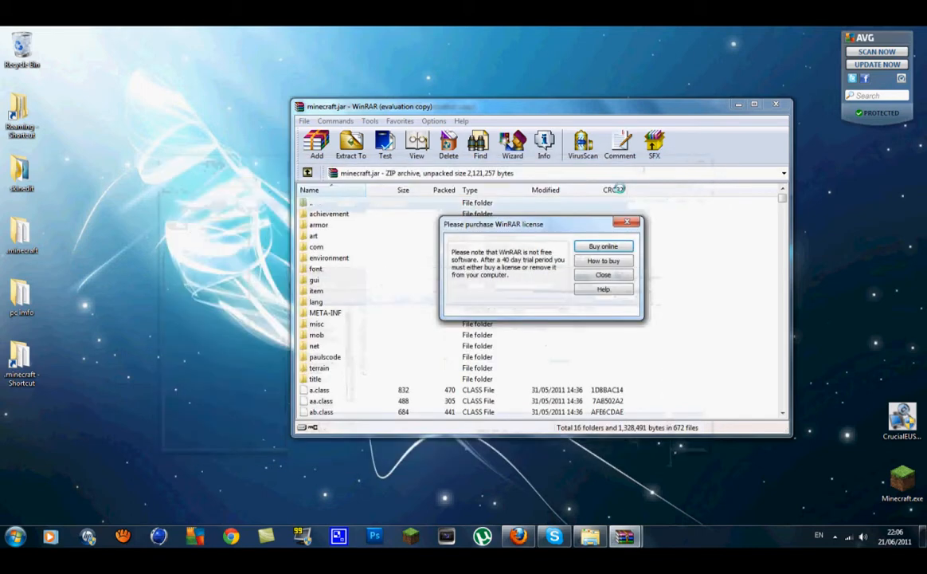
pyautogui.click(603, 274)
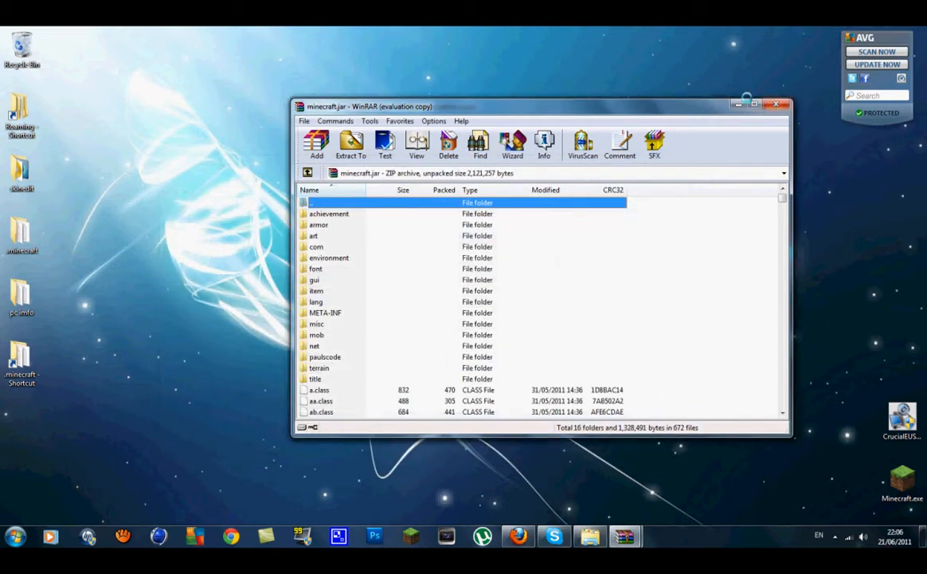
pyautogui.click(756, 102)
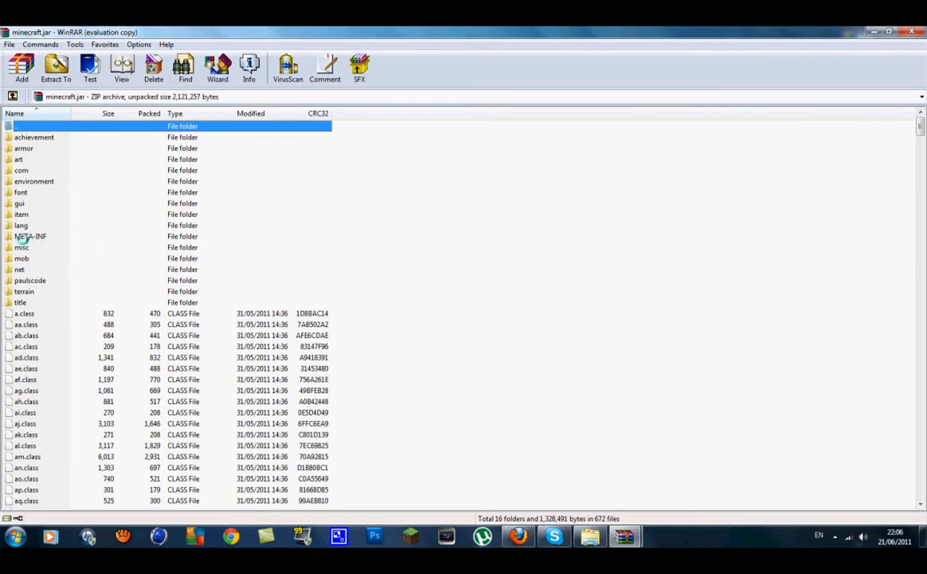
# Delete the META-INF folder from minecraft.jar and confirm the archive update.
pyautogui.click(32, 236)
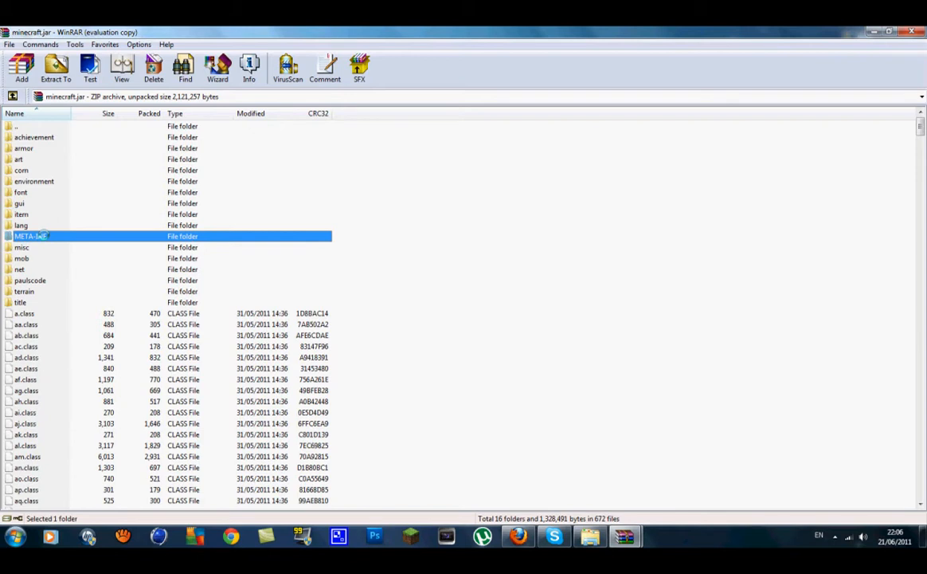
pyautogui.rightClick(32, 236)
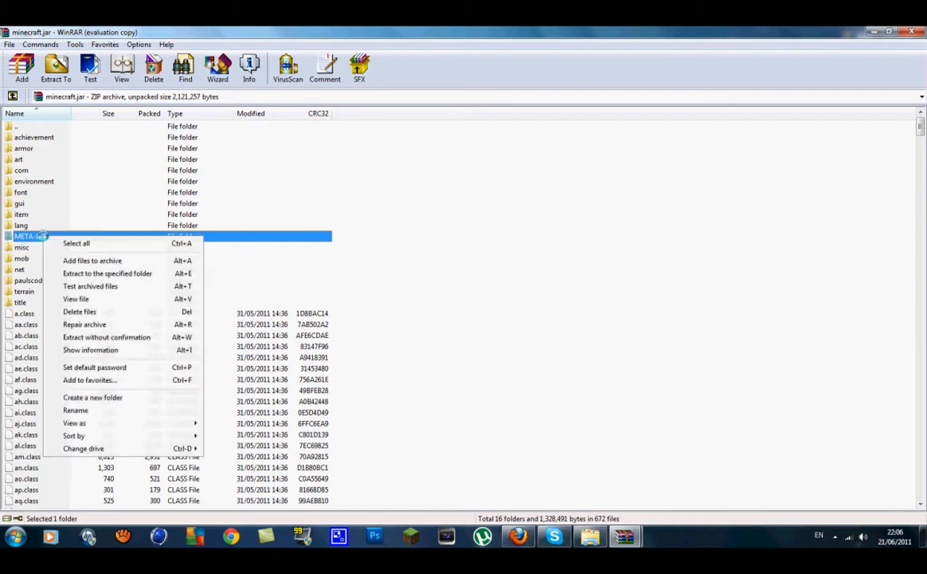
pyautogui.click(79, 311)
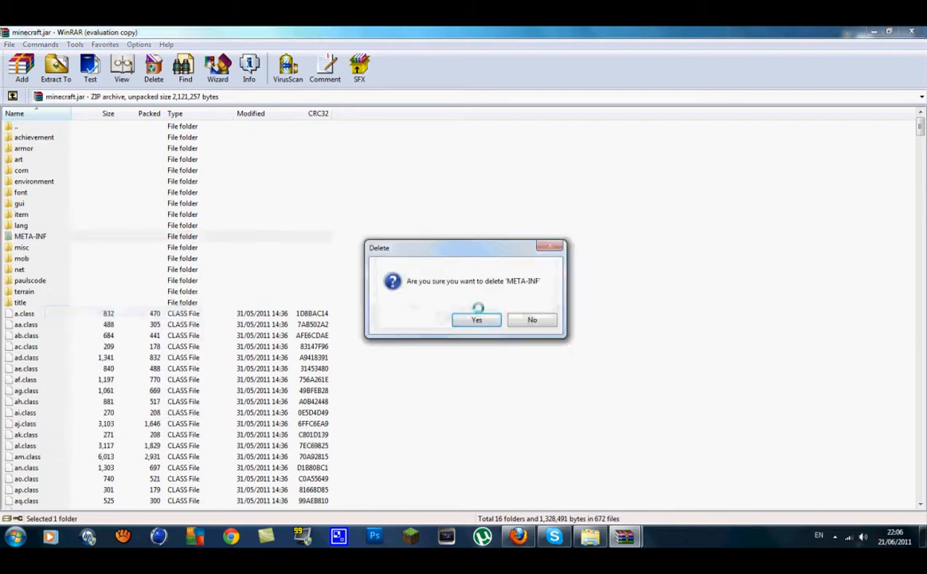
pyautogui.click(476, 319)
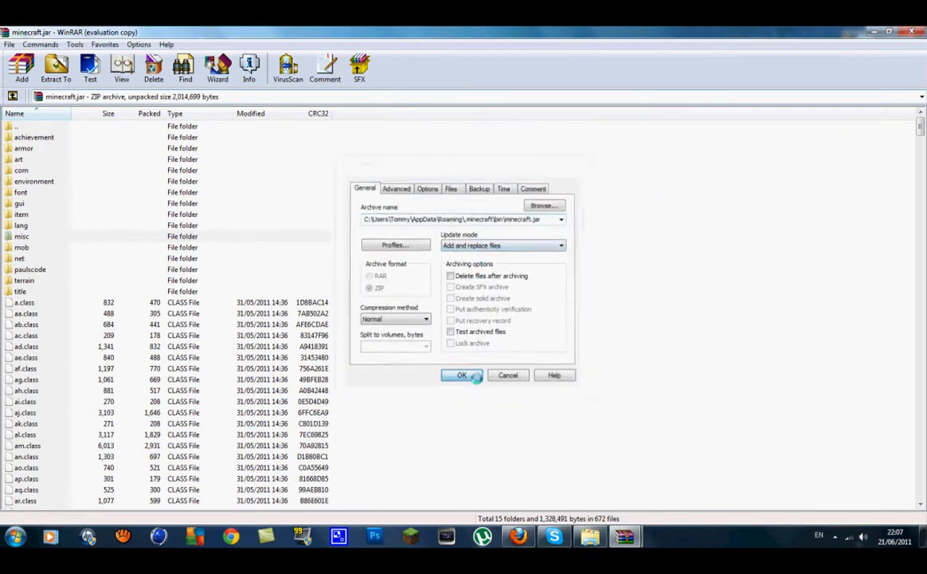
pyautogui.click(462, 376)
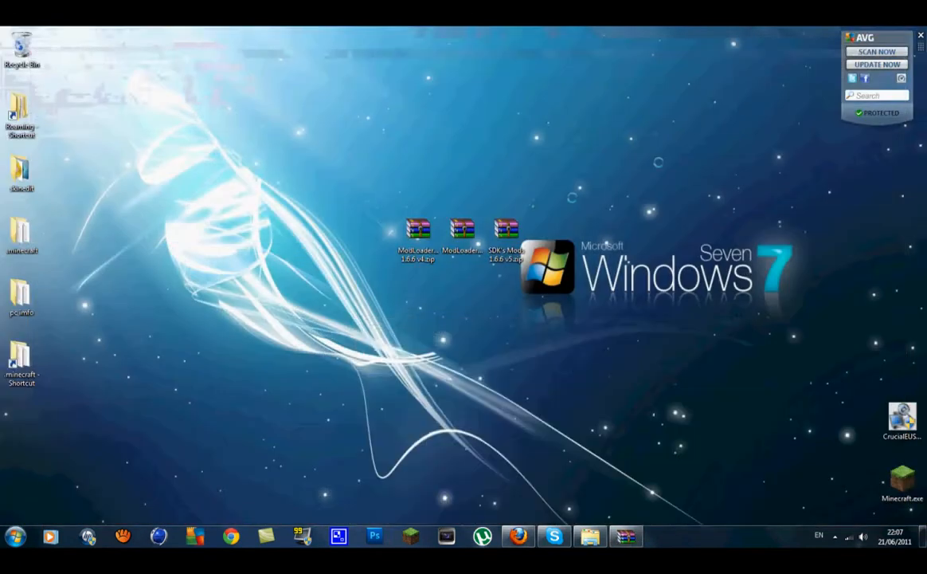
# Select all files in ModLoader.zip and add them into minecraft.jar.
pyautogui.doubleClick(422, 231)
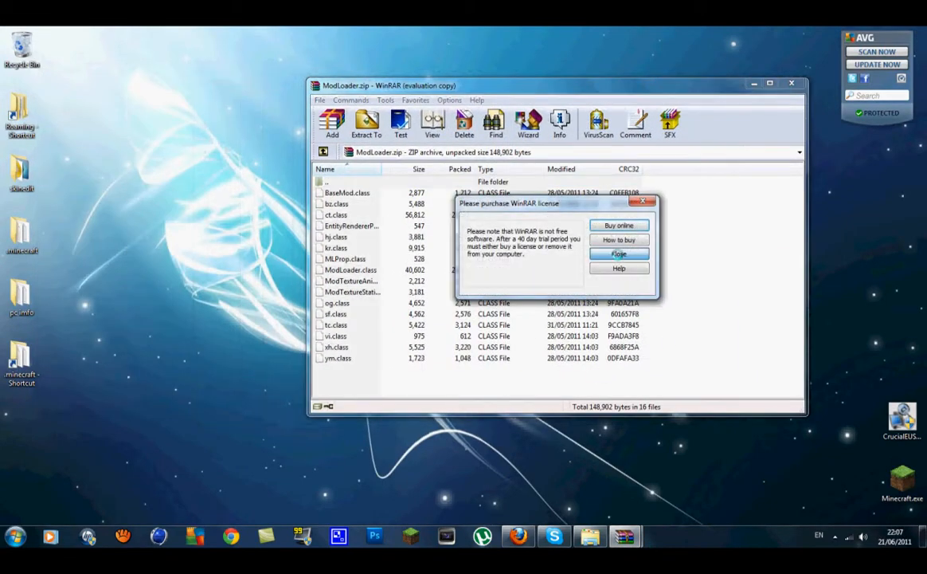
pyautogui.click(618, 254)
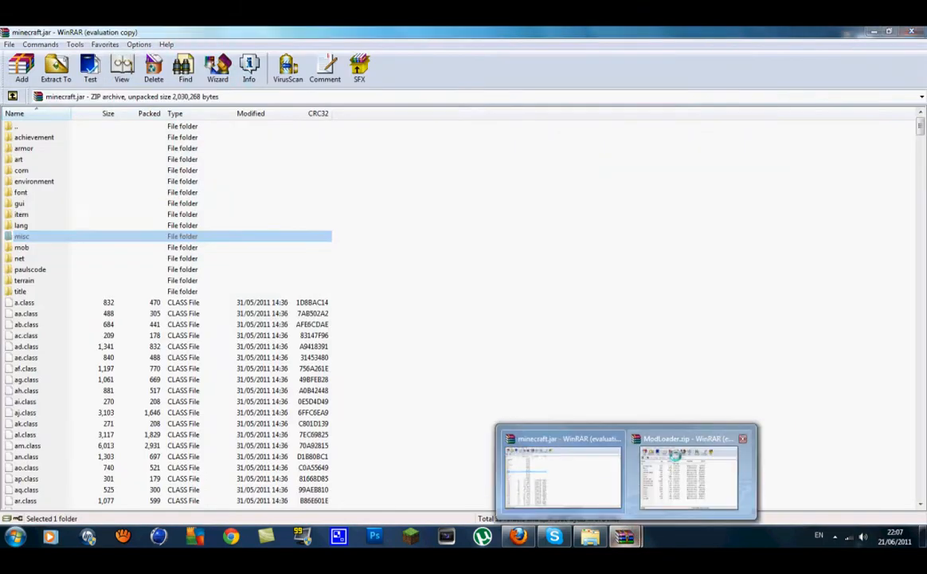
pyautogui.click(685, 475)
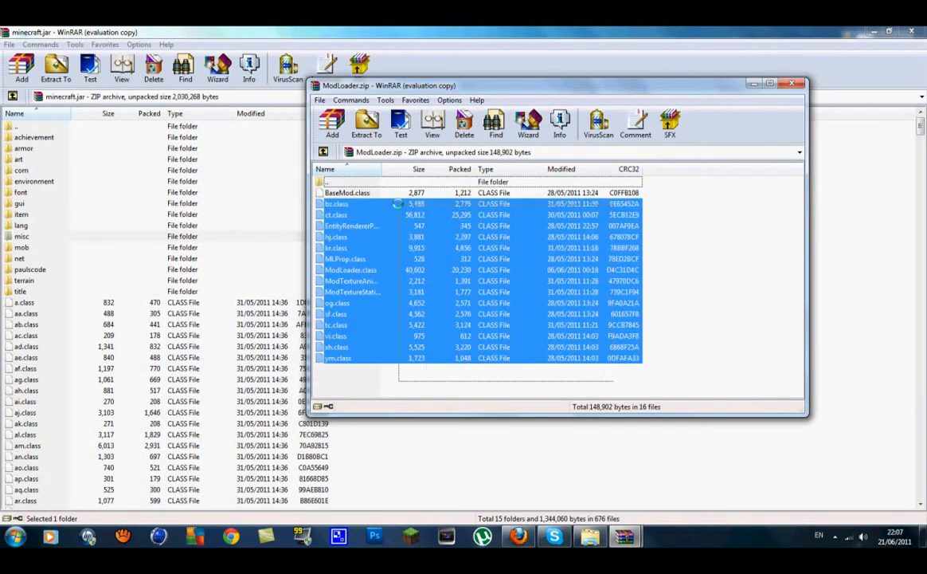
pyautogui.press('ctrl+a')
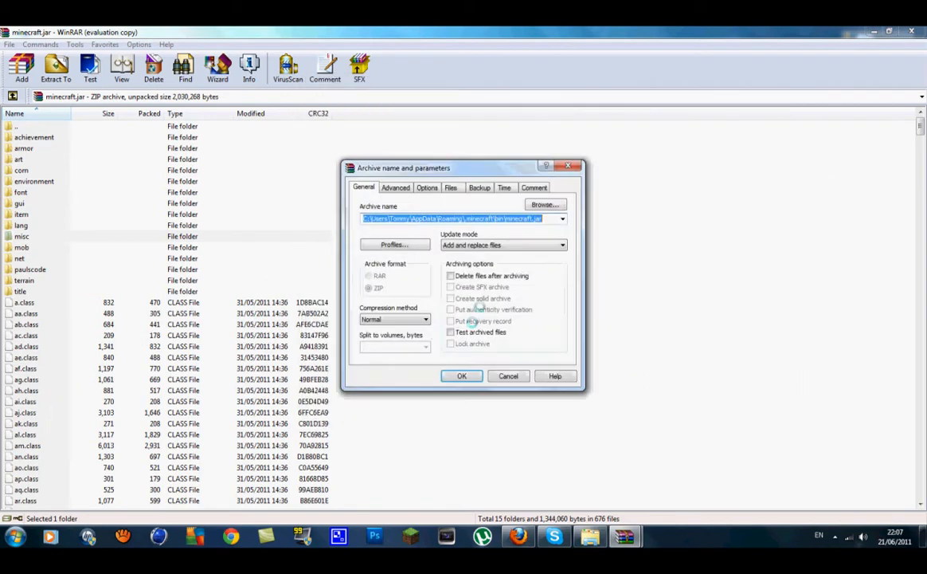
pyautogui.click(463, 376)
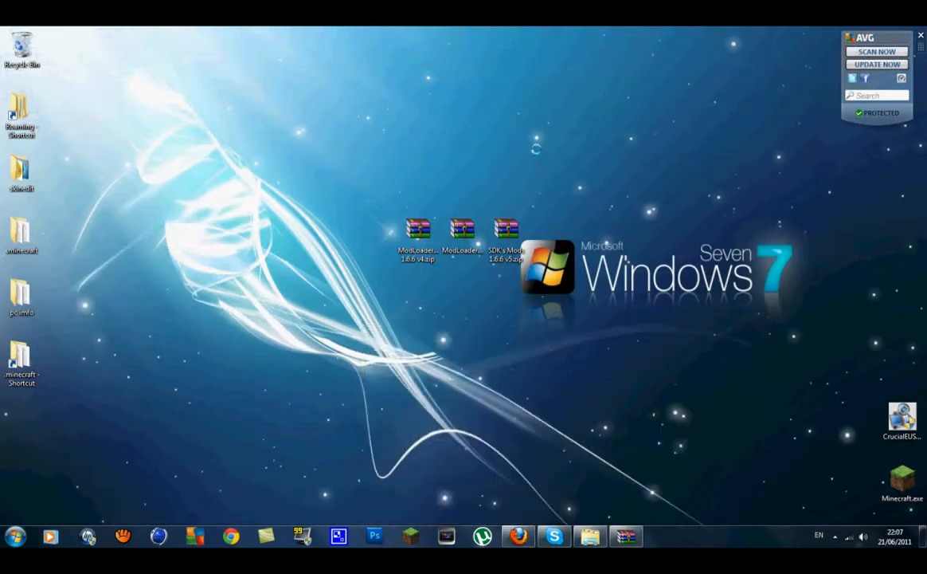
# Open SDK's Mods v5 zip and its minecraft folder alongside minecraft.jar.
pyautogui.doubleClick(507, 231)
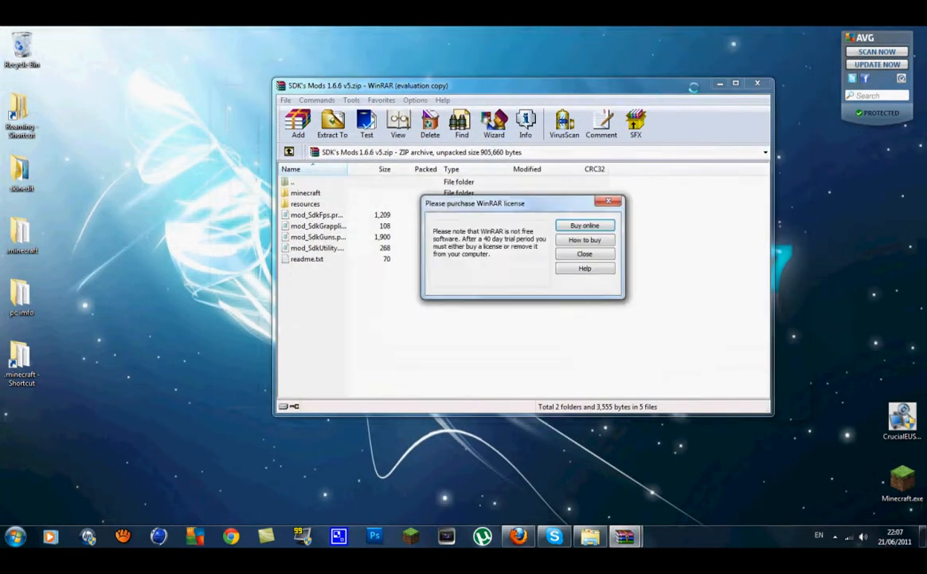
pyautogui.click(585, 254)
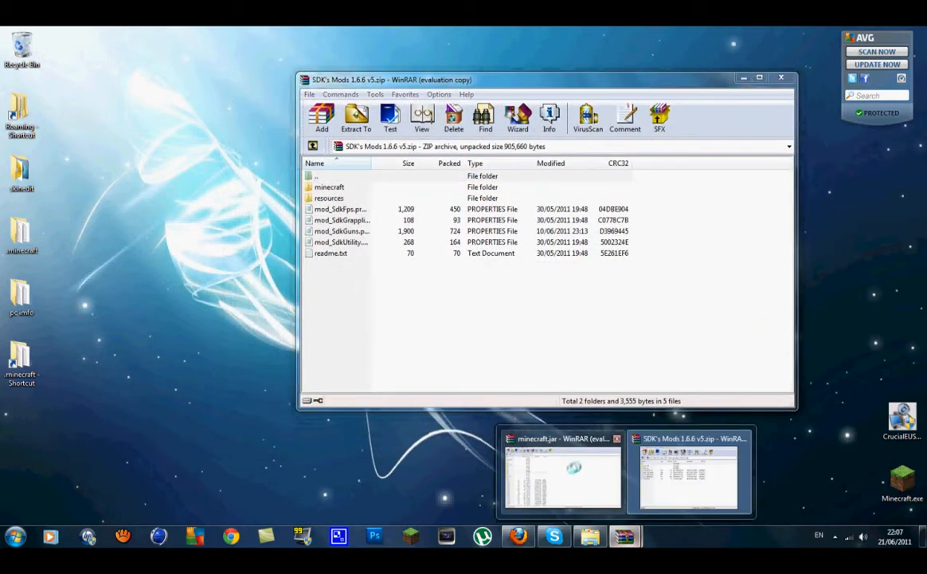
pyautogui.click(562, 475)
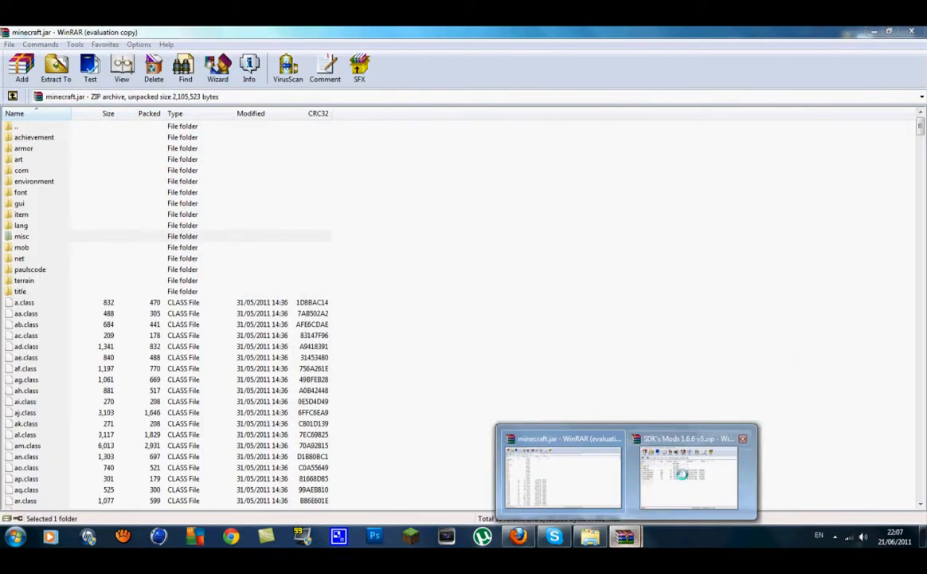
pyautogui.click(686, 475)
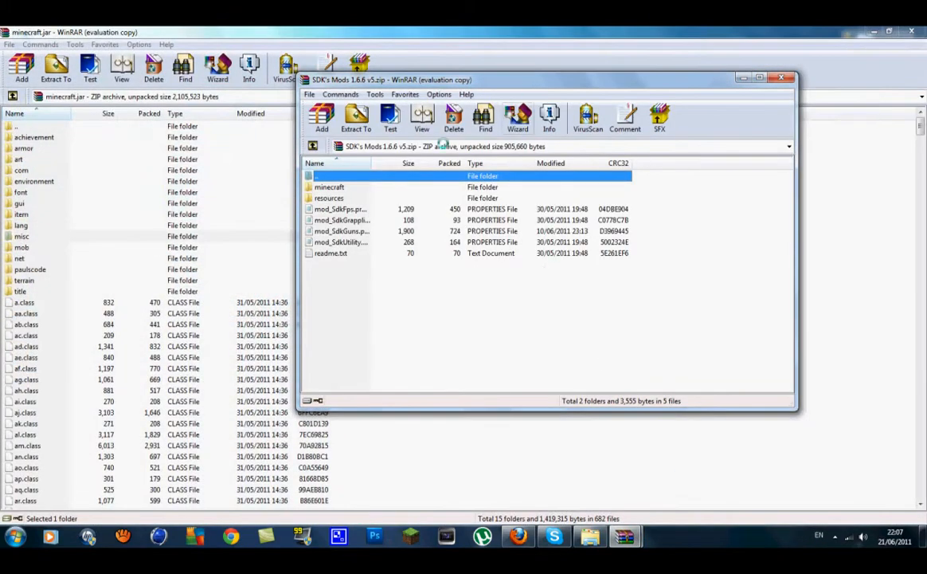
pyautogui.click(328, 187)
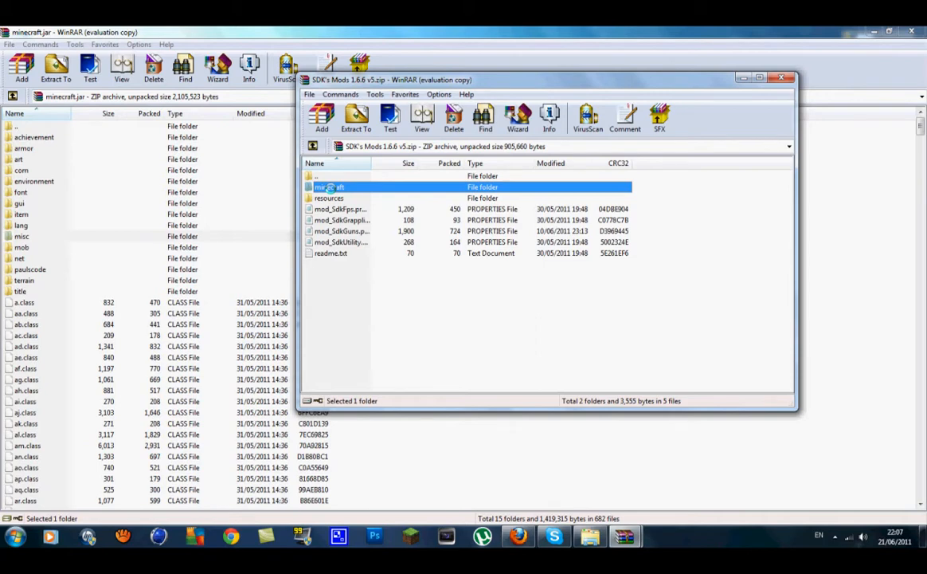
pyautogui.doubleClick(331, 187)
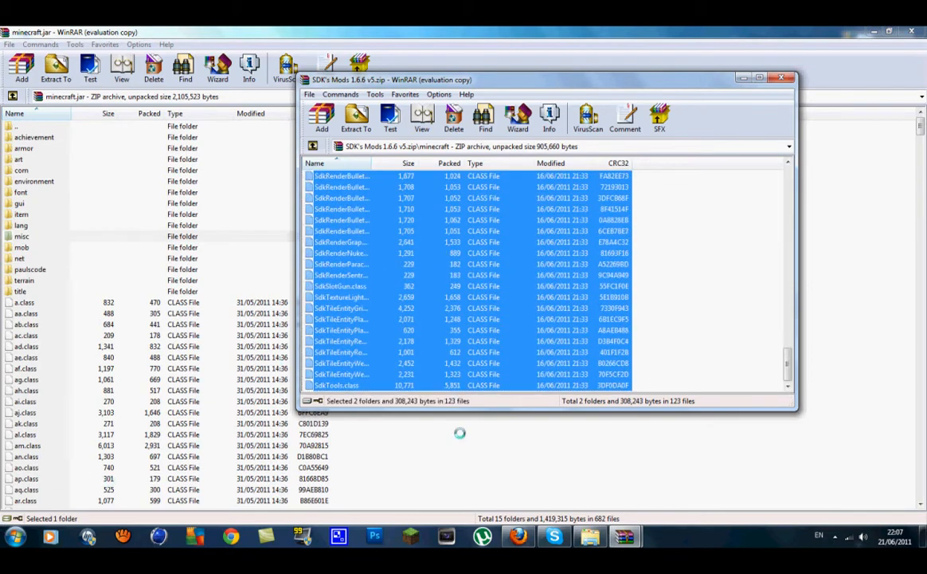
# Add the SDK gun mod class files into minecraft.jar, creating the sdk folder.
pyautogui.scroll(-3)
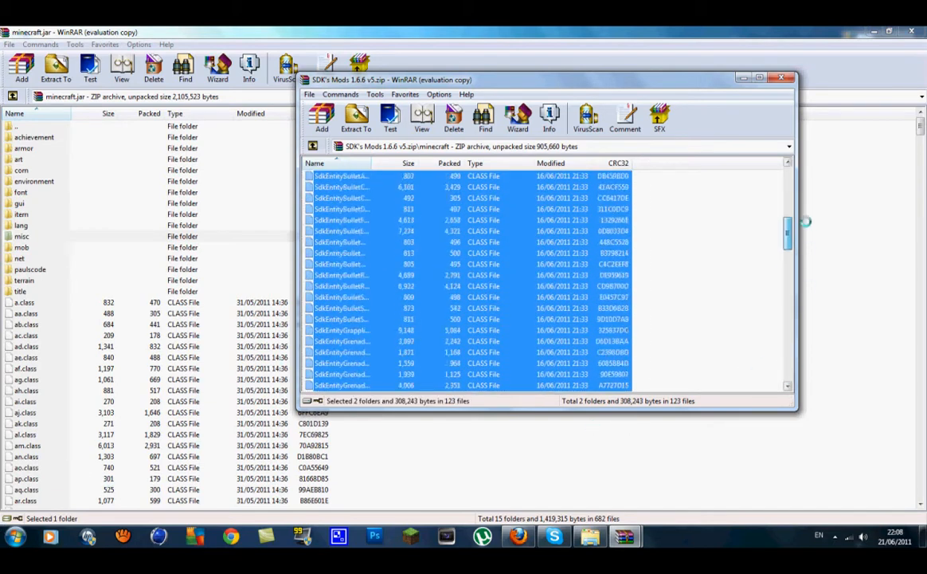
pyautogui.scroll(-3)
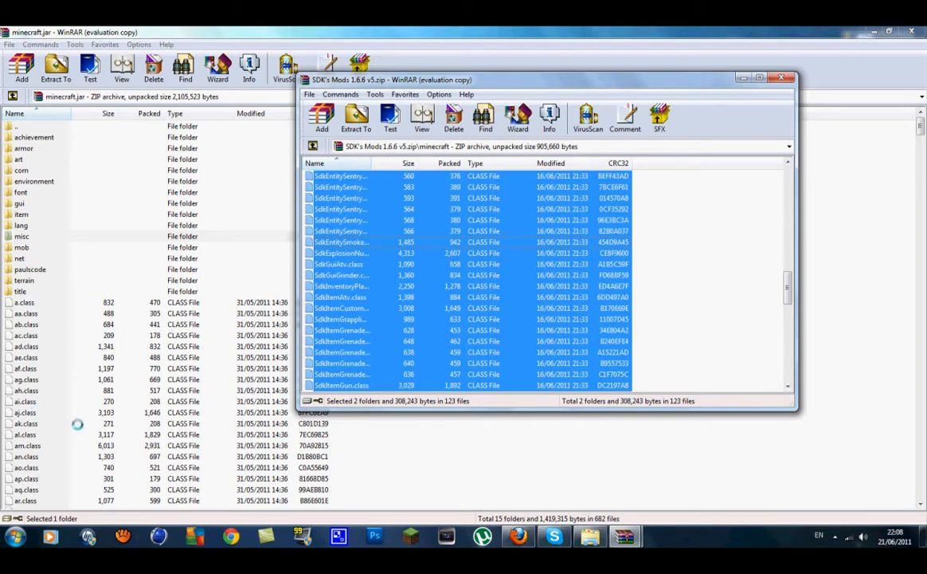
pyautogui.click(17, 70)
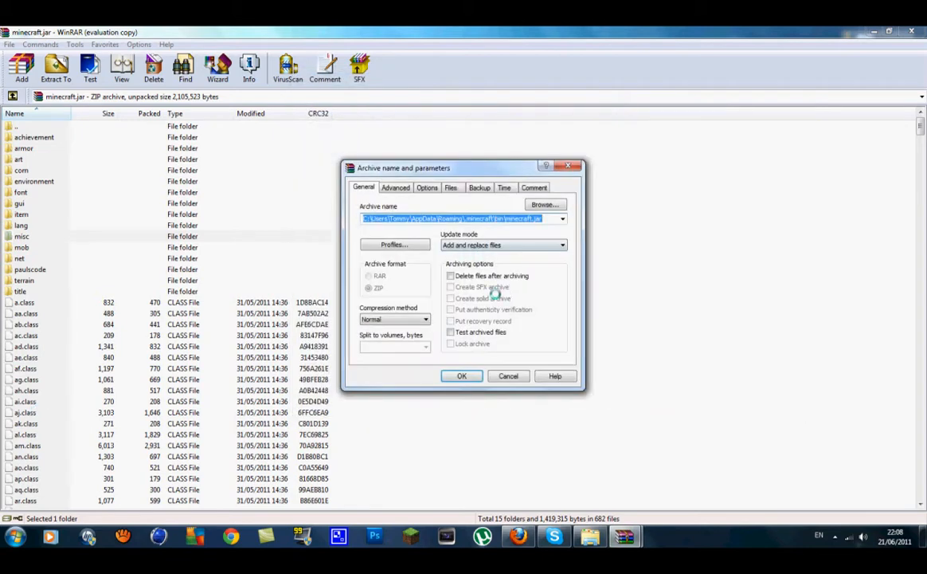
pyautogui.click(462, 376)
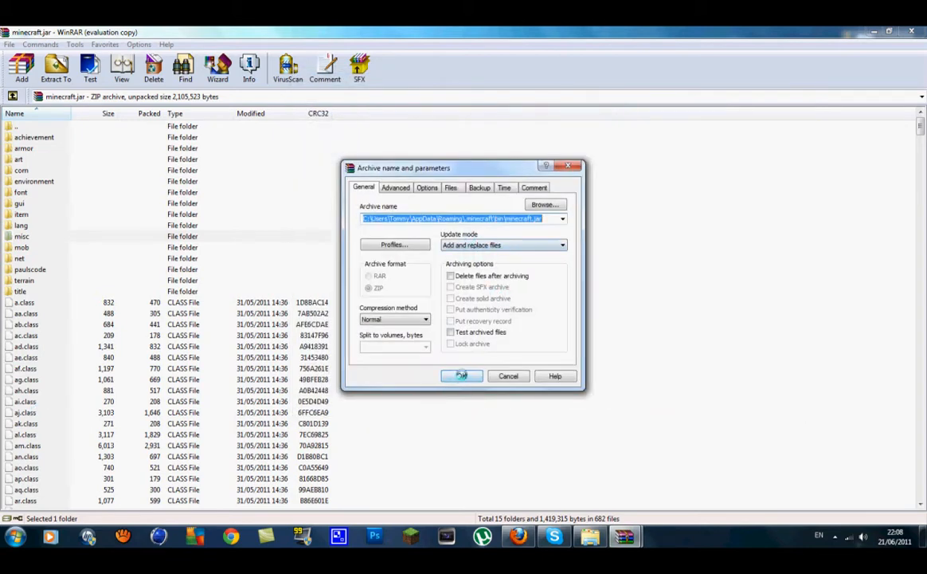
pyautogui.click(461, 376)
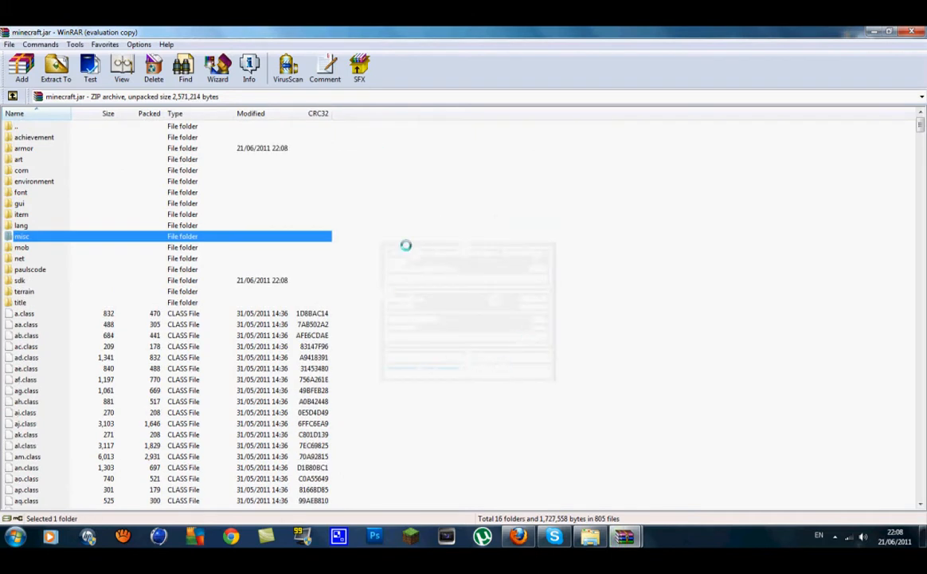
pyautogui.moveTo(625, 535)
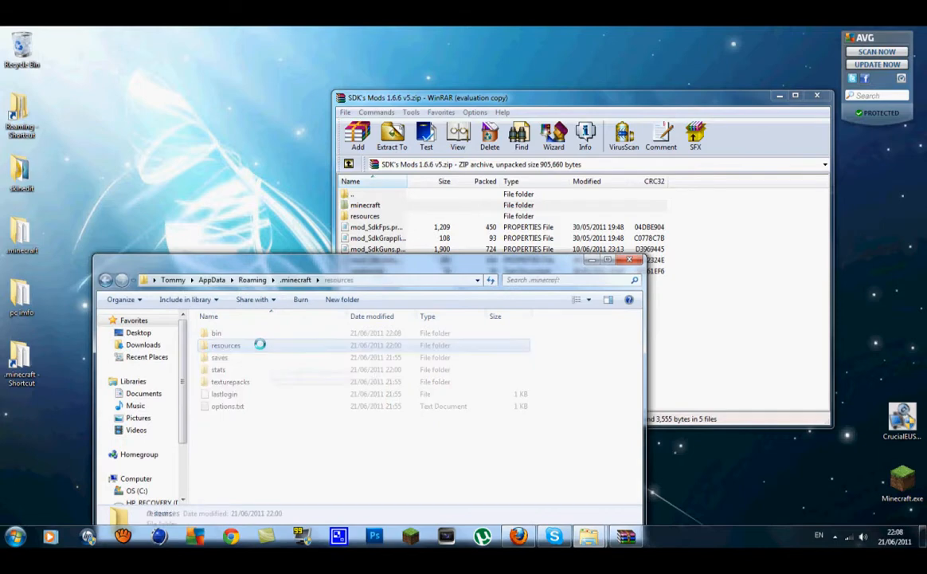
# Copy the mod archive's sdk folder into the .minecraft resources folder.
pyautogui.doubleClick(226, 345)
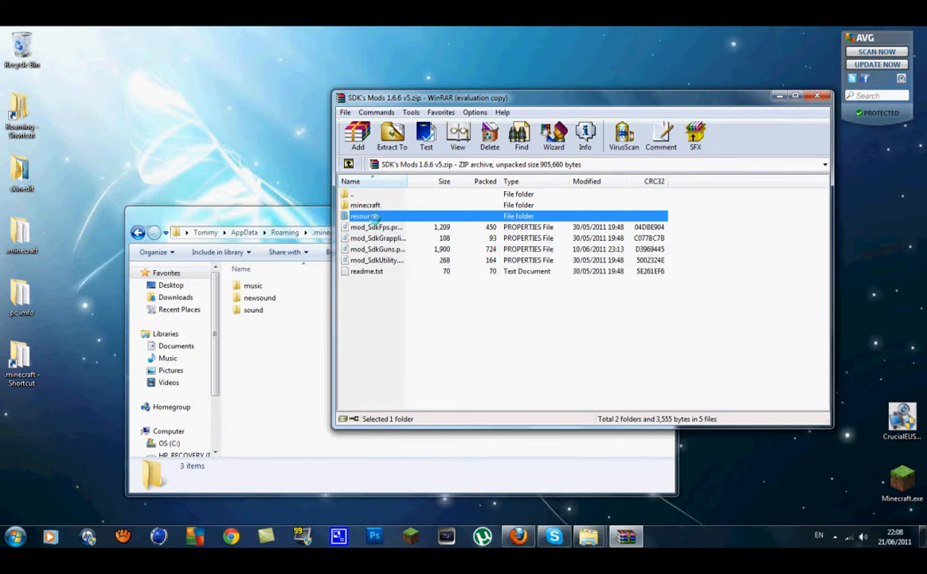
pyautogui.doubleClick(363, 216)
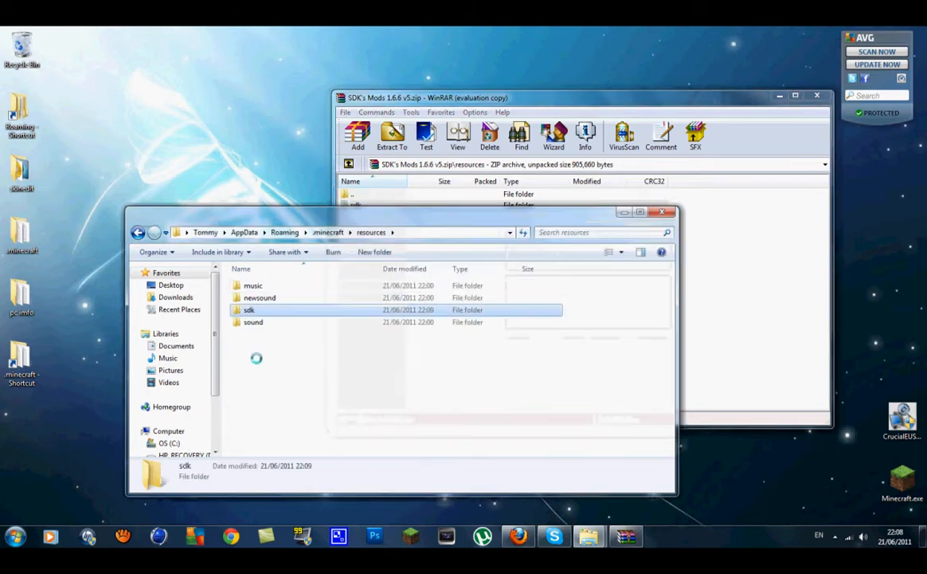
pyautogui.doubleClick(249, 309)
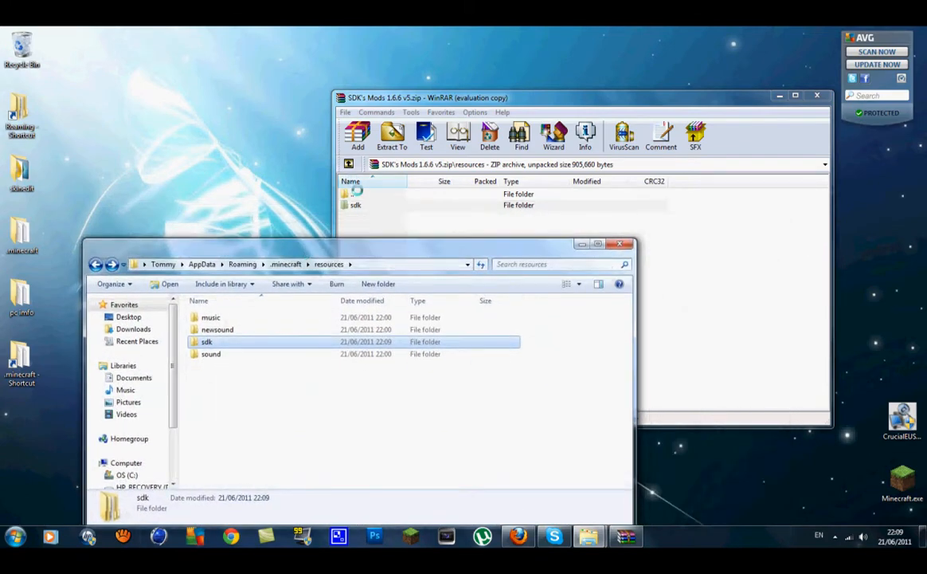
pyautogui.click(354, 204)
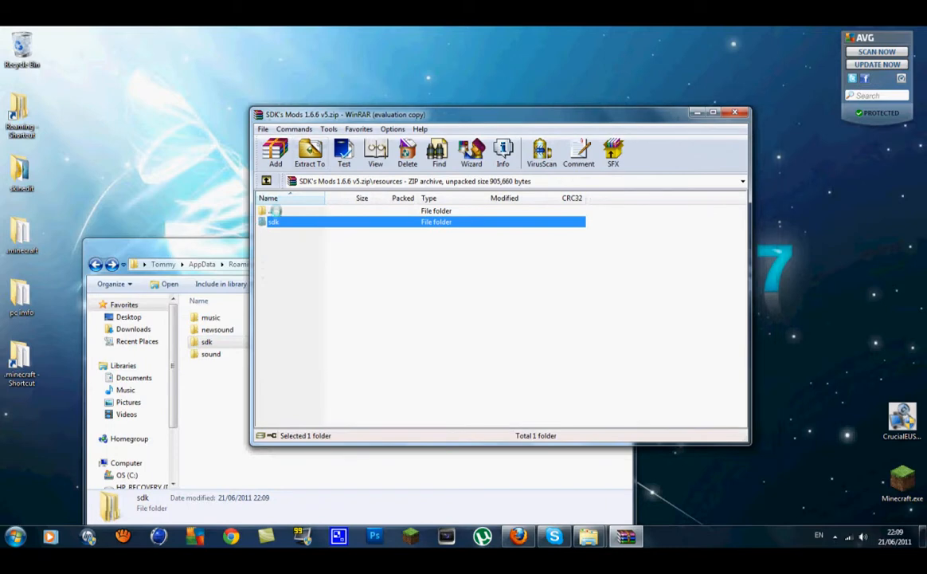
# Return to the SDK's Mods archive root and close WinRAR.
pyautogui.doubleClick(274, 221)
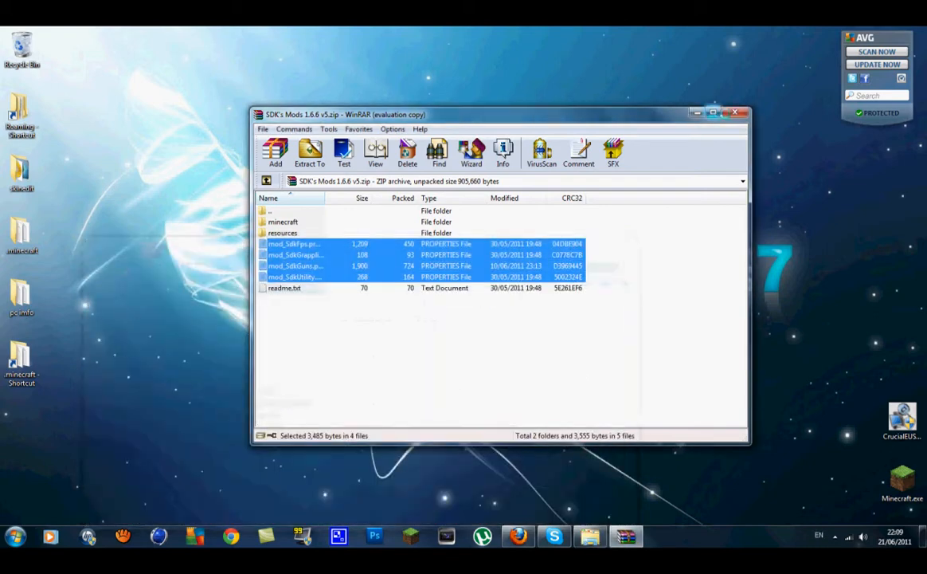
pyautogui.click(733, 115)
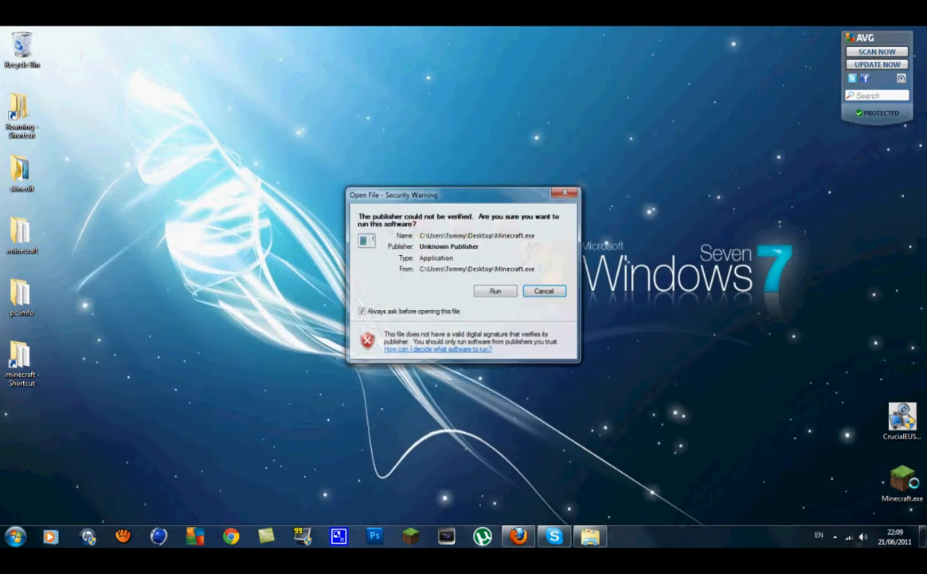
# Run Minecraft.exe past the warning and log in with the password remembered.
pyautogui.click(494, 290)
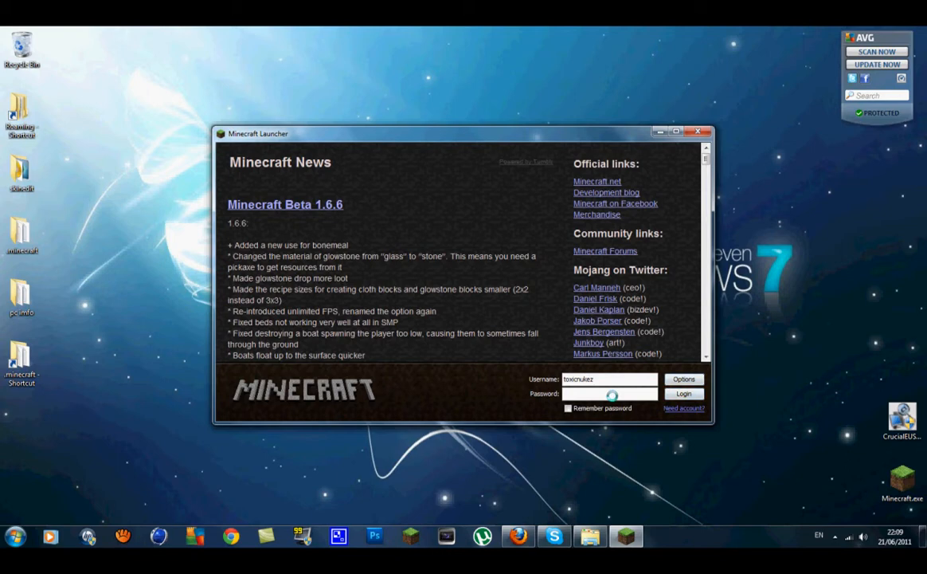
pyautogui.write('••••••')
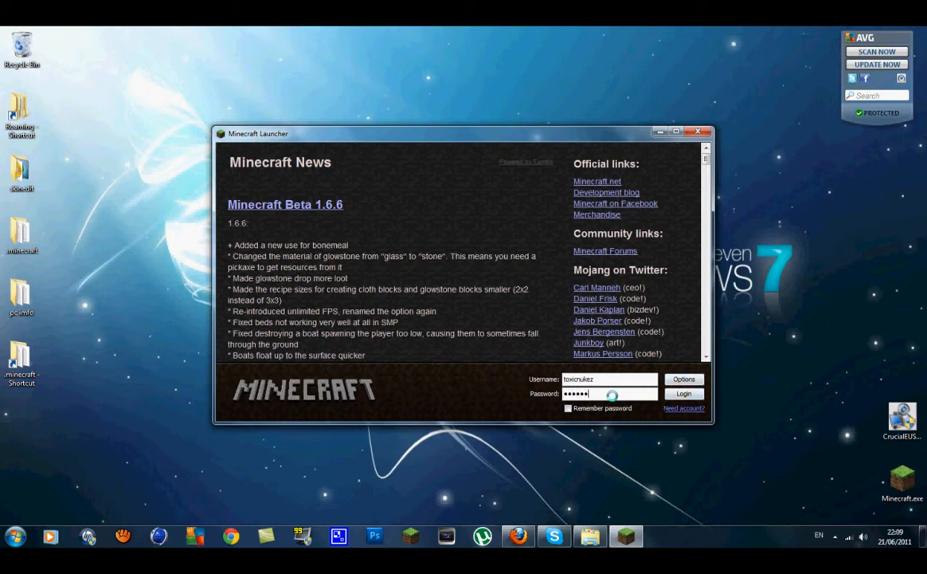
pyautogui.click(569, 408)
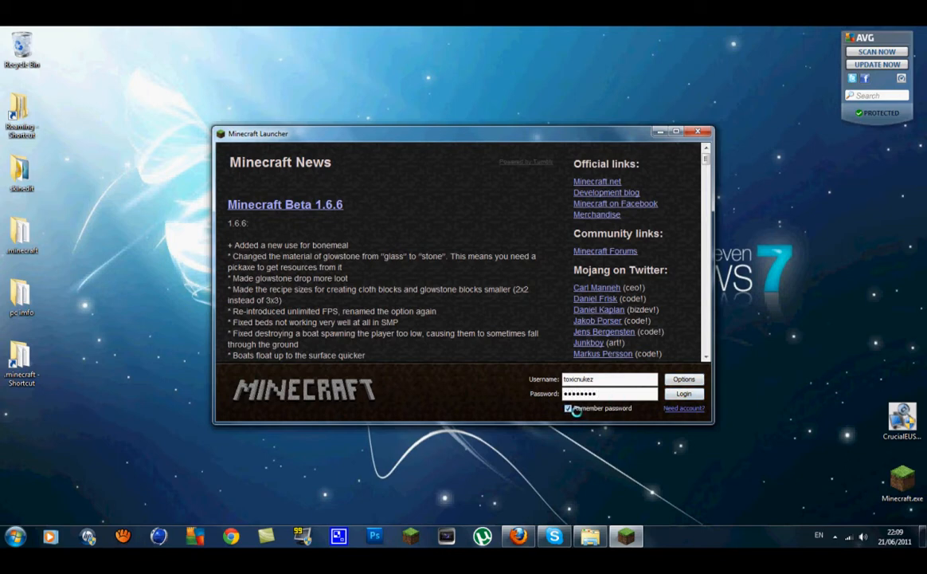
pyautogui.click(684, 392)
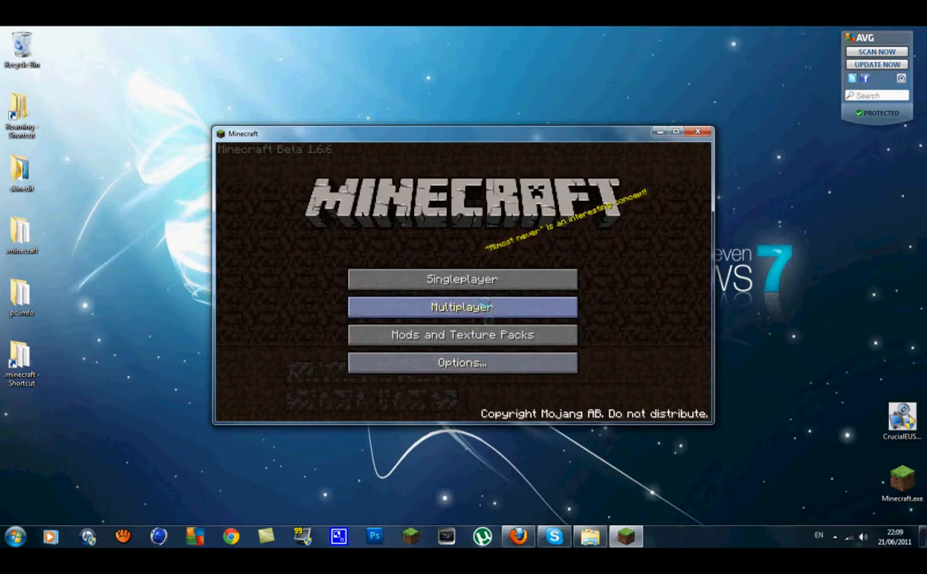
# Load the singleplayer desert world and pause the game.
pyautogui.click(462, 306)
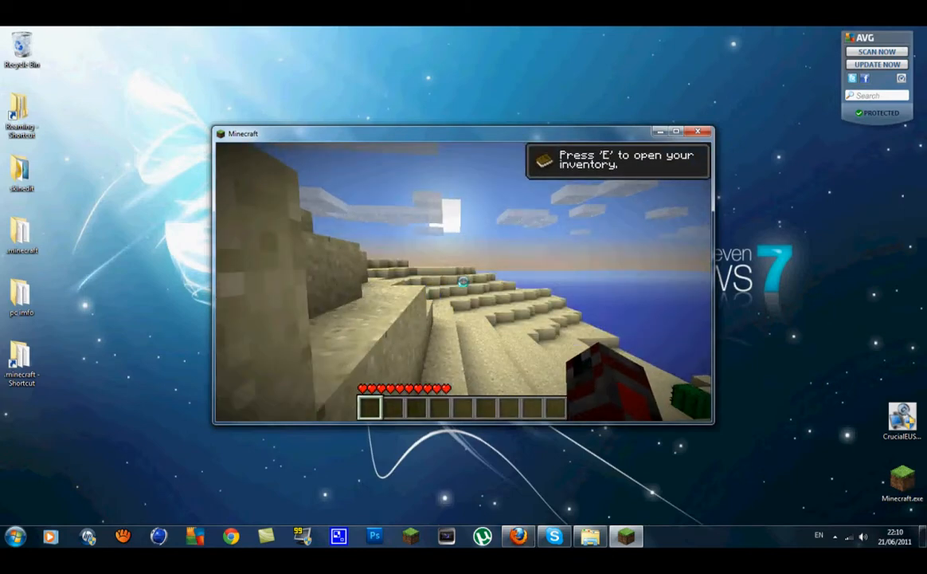
pyautogui.press('e')
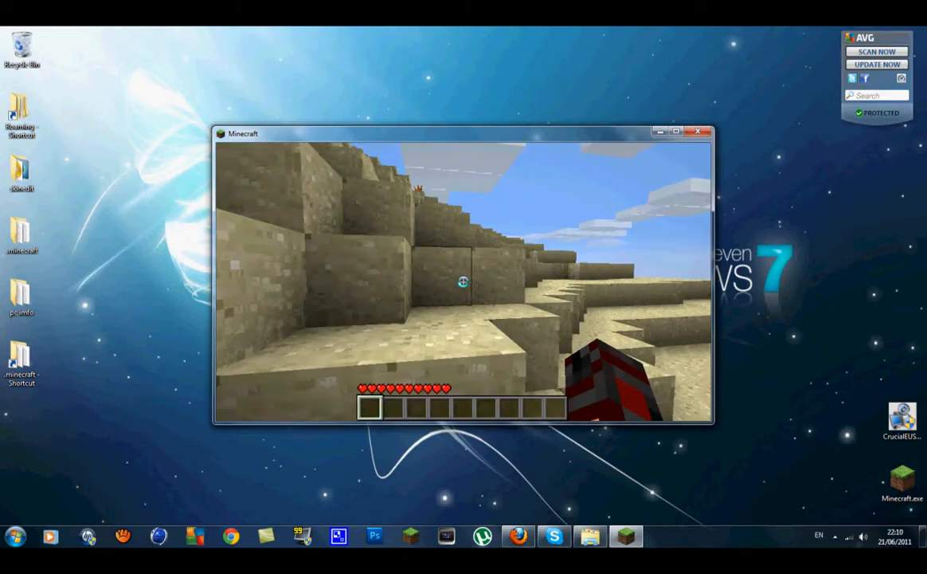
pyautogui.press('Escape')
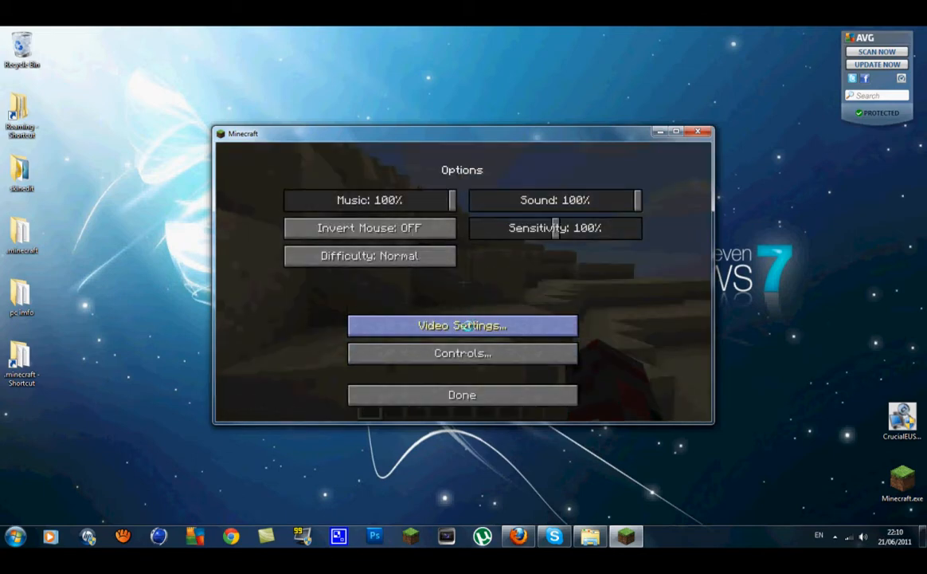
# Check the video settings and resume playing.
pyautogui.click(462, 325)
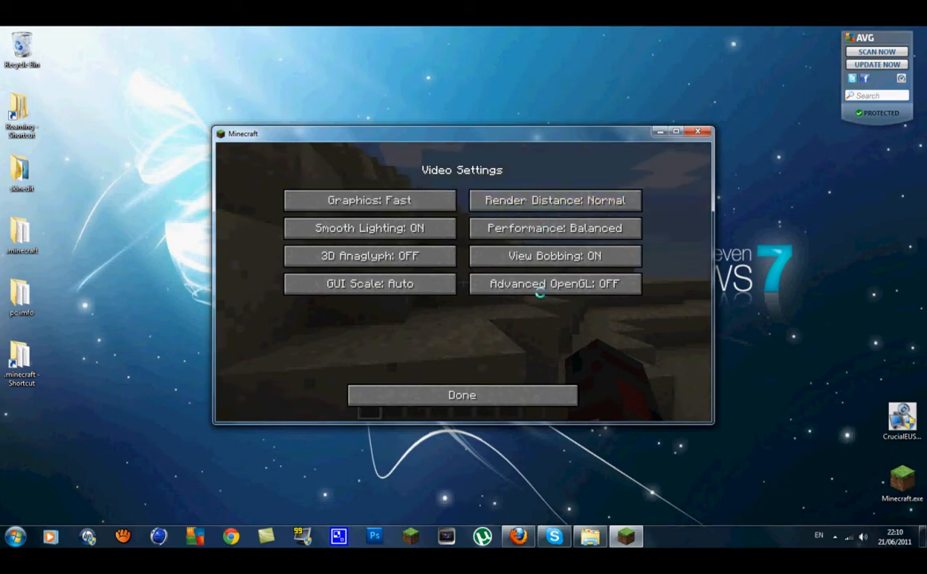
pyautogui.click(462, 395)
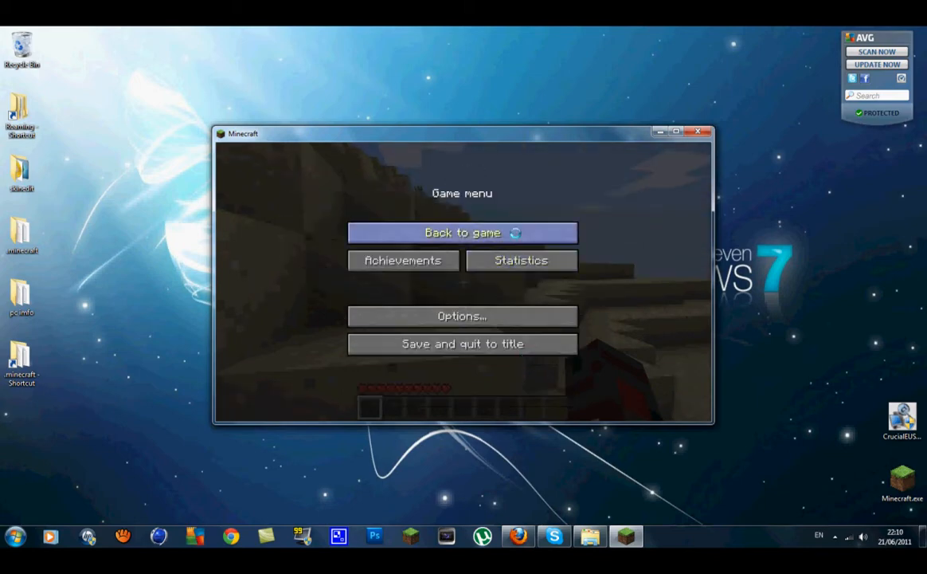
pyautogui.click(462, 232)
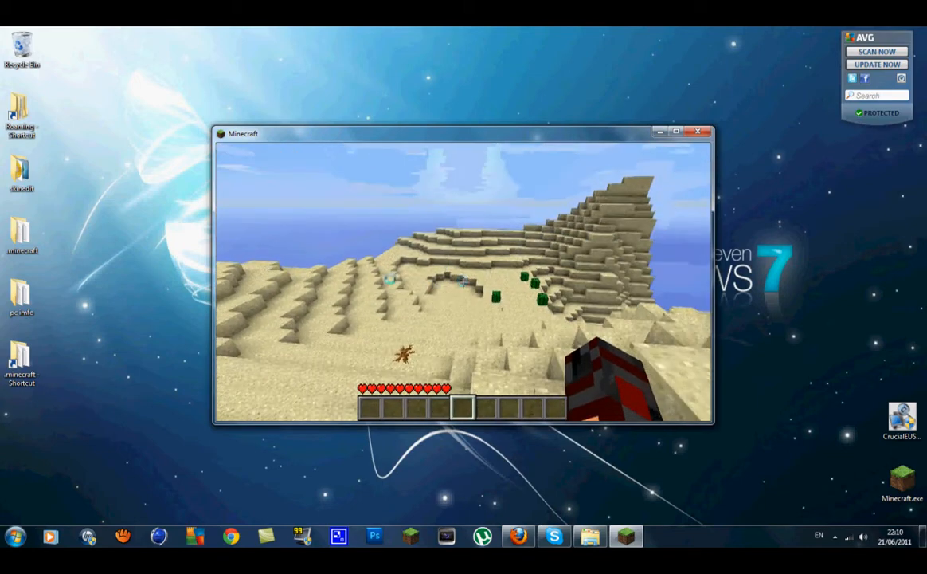
pyautogui.moveTo(462, 280)
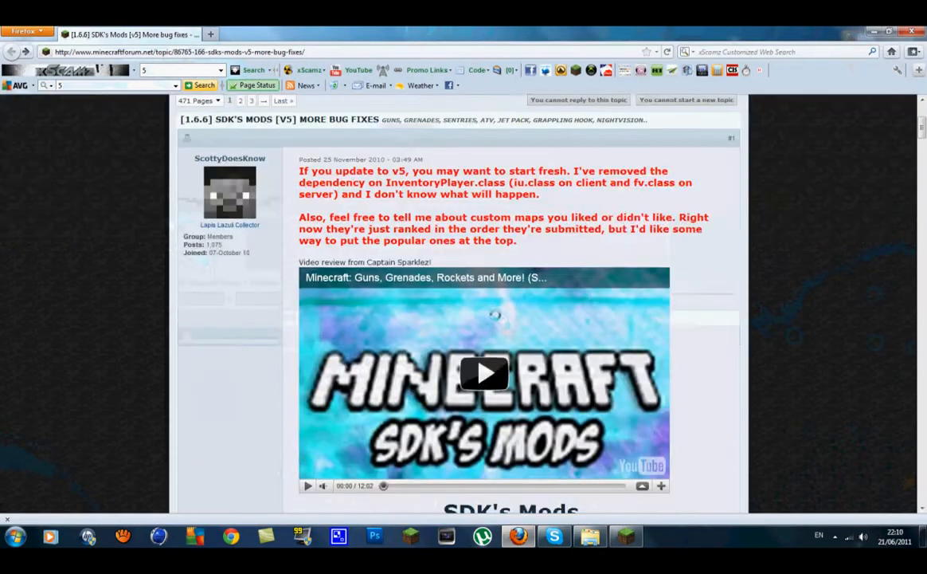
# Expand the Recipes spoiler in the SDK's Mods post and scroll through the gun-part recipes.
pyautogui.scroll(-3)
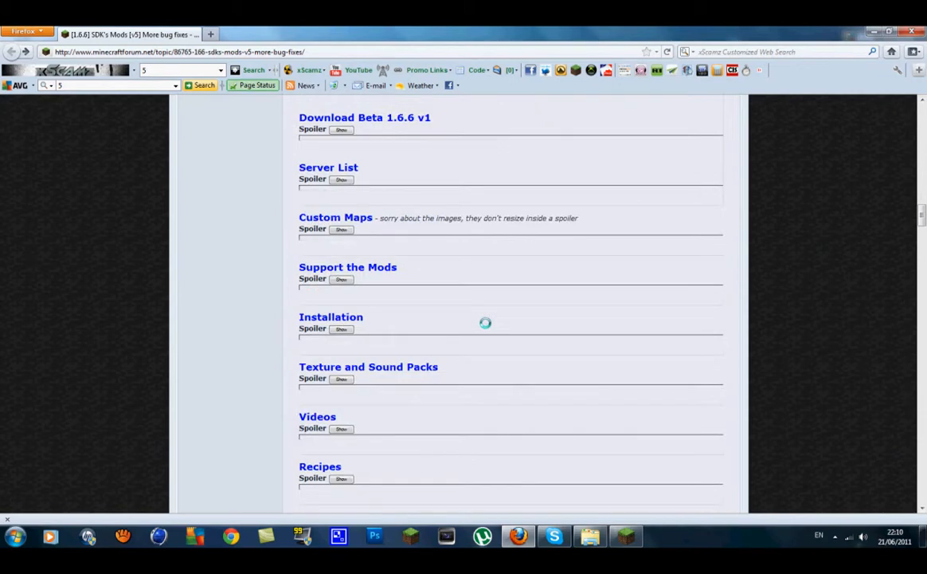
pyautogui.scroll(-3)
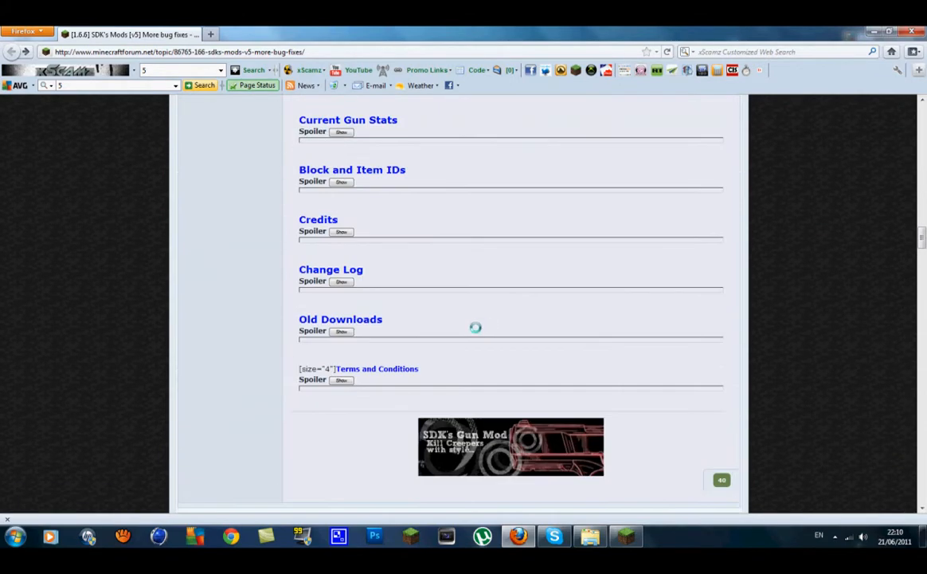
pyautogui.scroll(3)
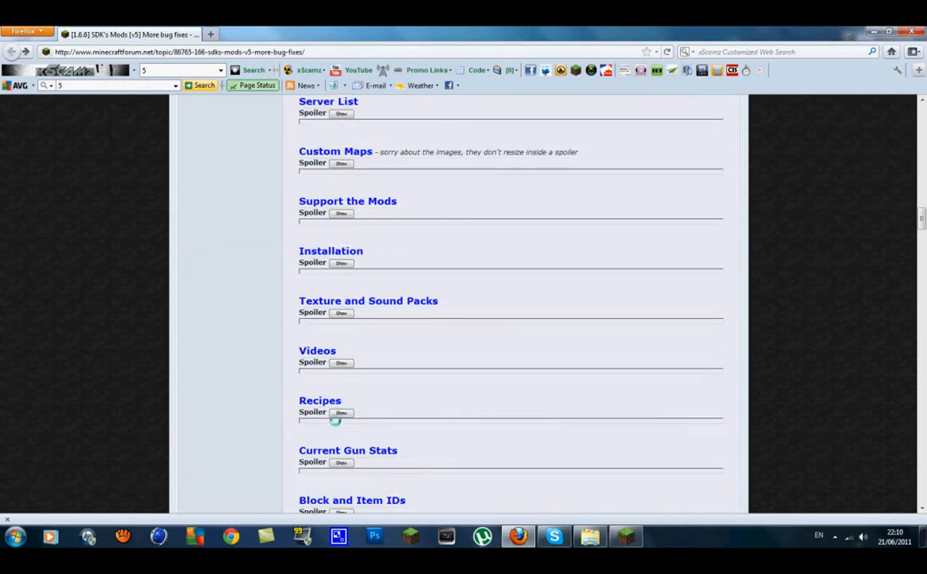
pyautogui.click(341, 413)
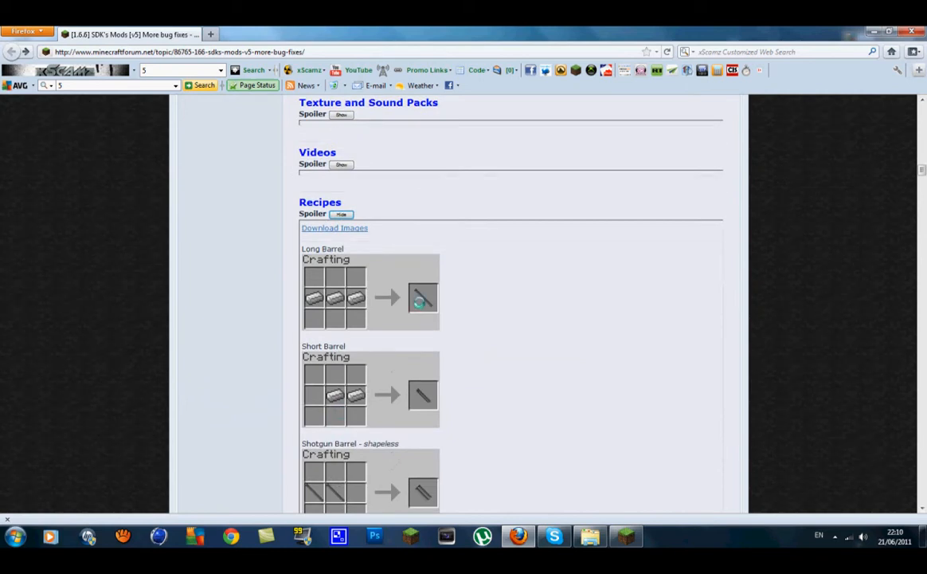
pyautogui.scroll(-3)
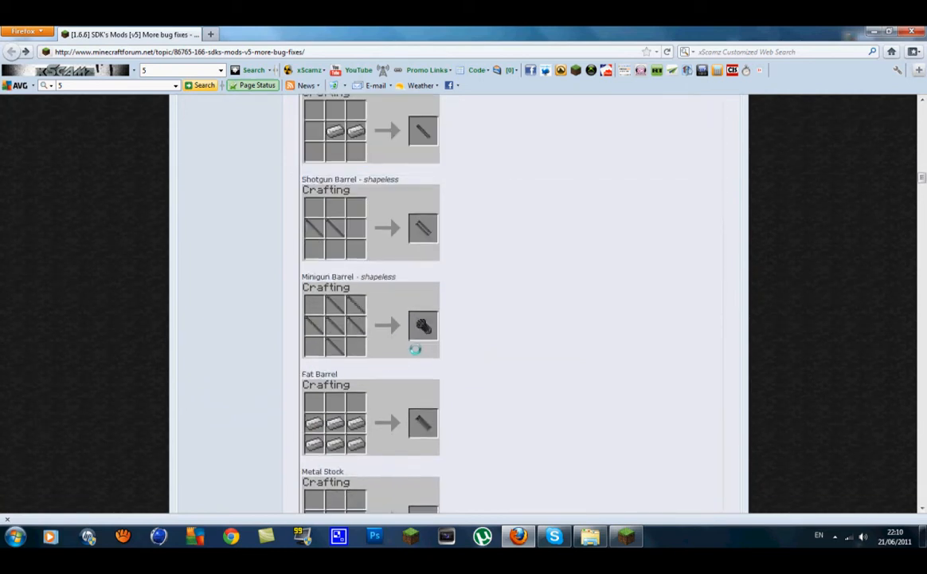
pyautogui.scroll(-3)
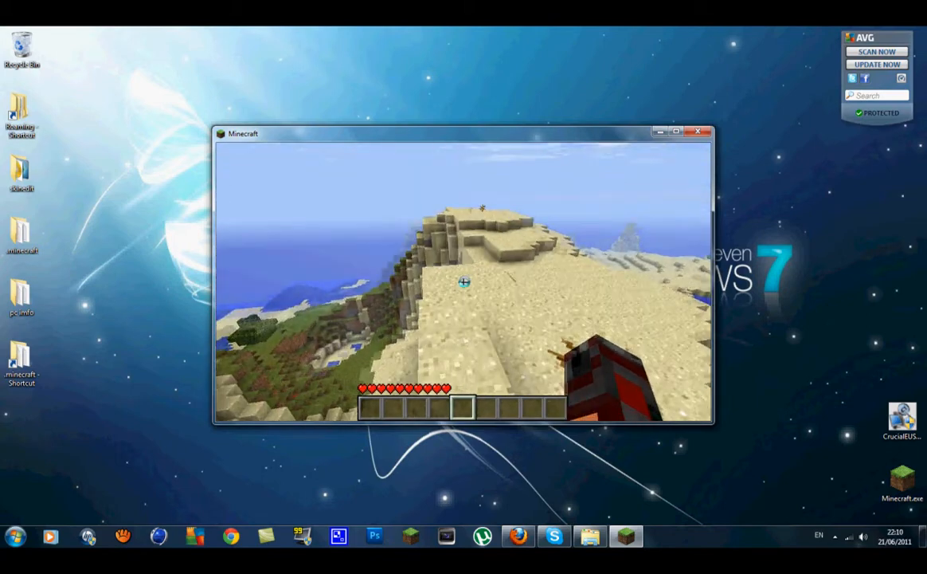
pyautogui.moveTo(463, 284)
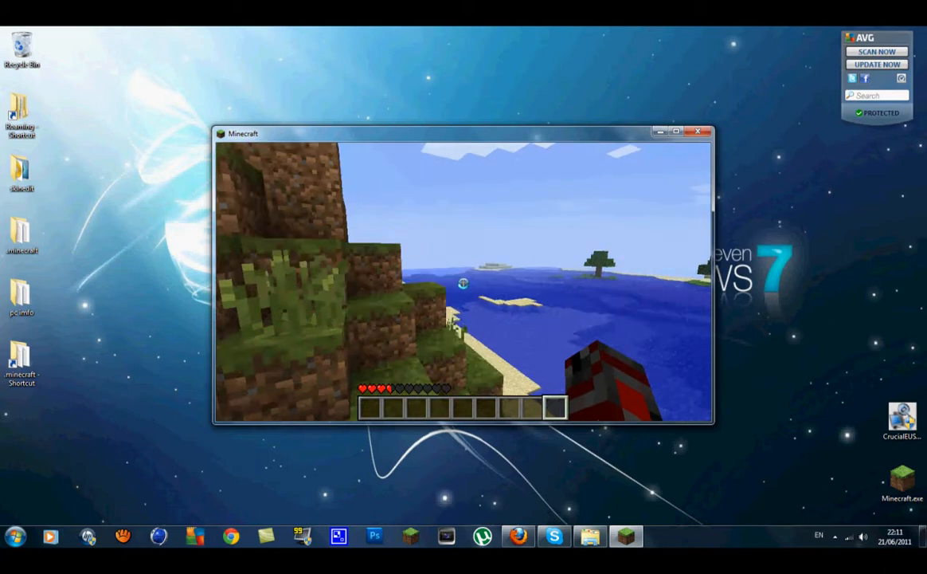
pyautogui.moveTo(461, 284)
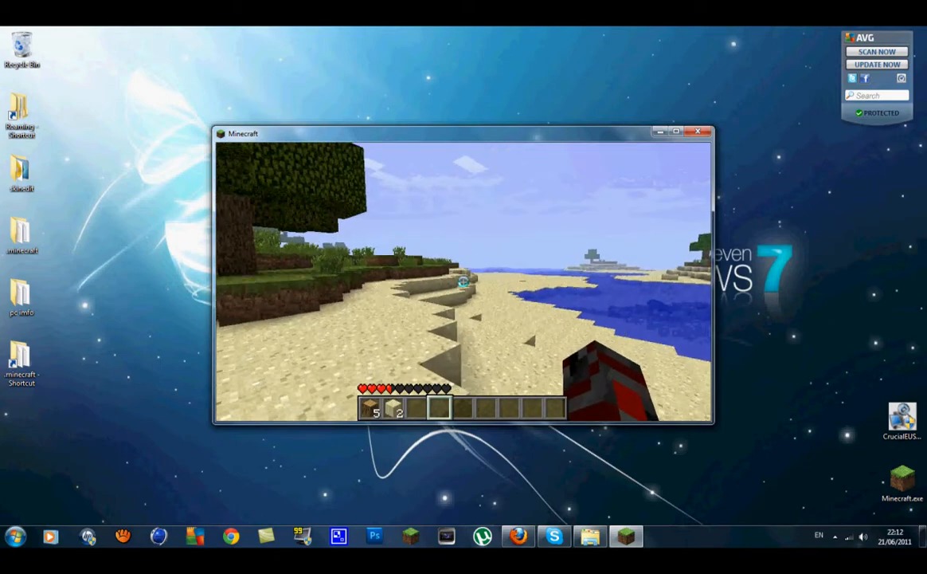
# Make a crafting table from the inventory and place it in the world.
pyautogui.press('e')
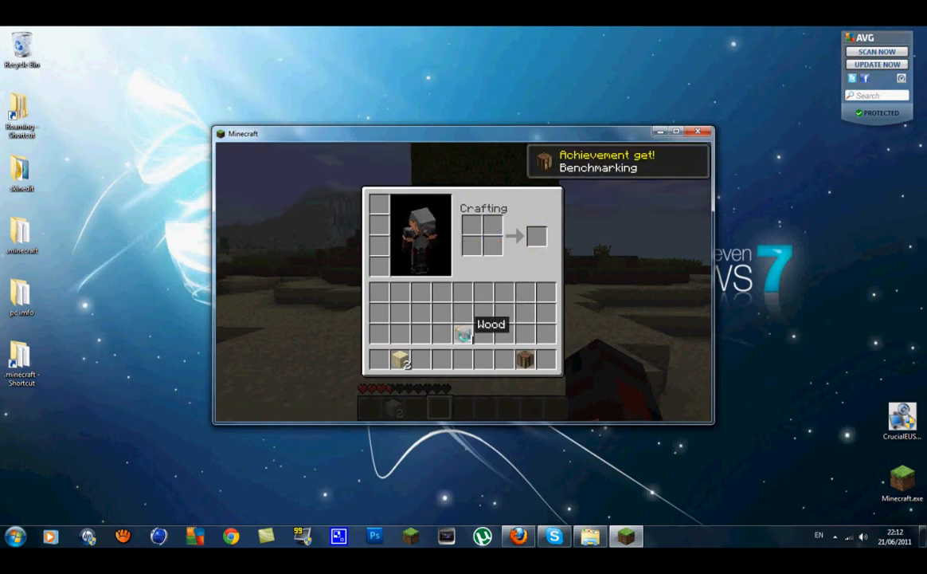
pyautogui.press('Escape')
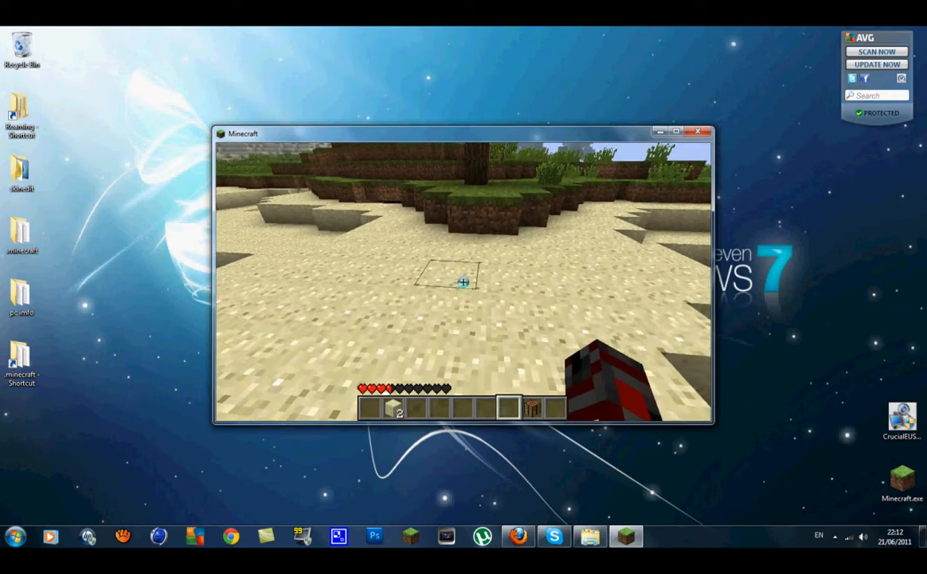
pyautogui.press('e')
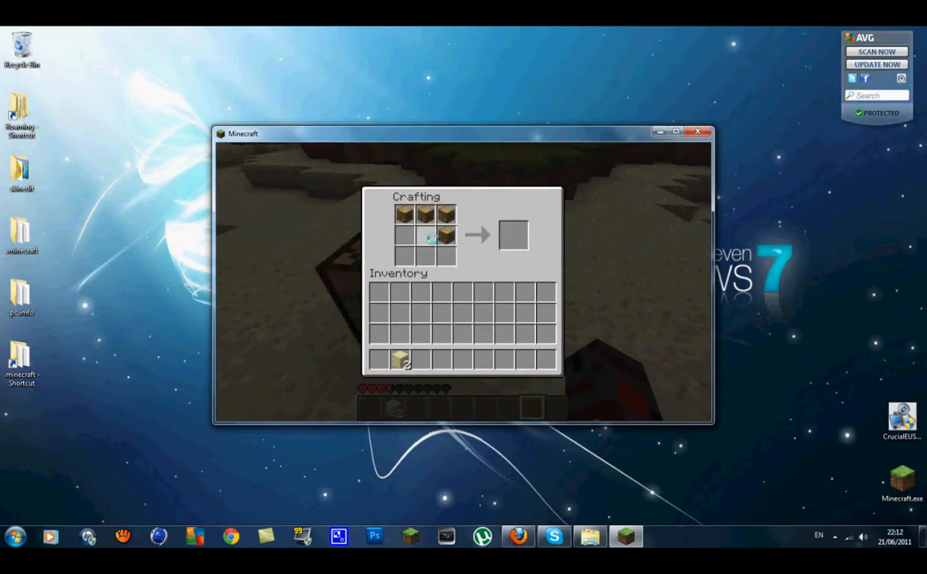
pyautogui.press('Escape')
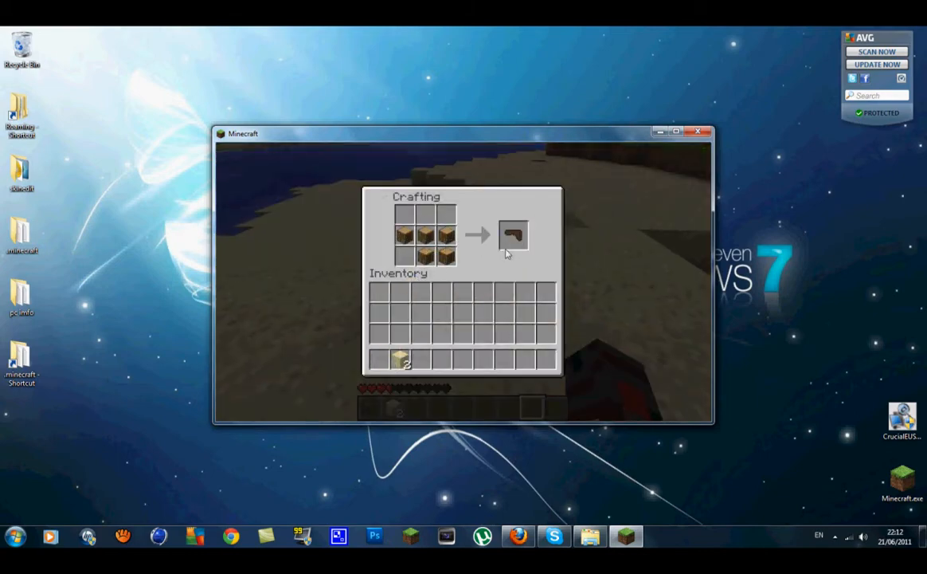
# Craft the wooden gun part from planks and take it into the hotbar.
pyautogui.click(517, 233)
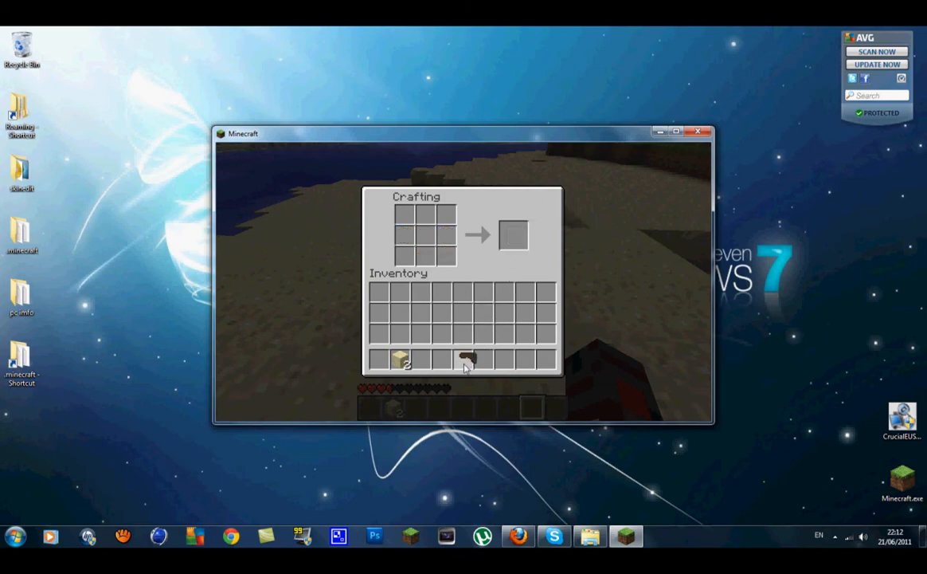
pyautogui.press('Escape')
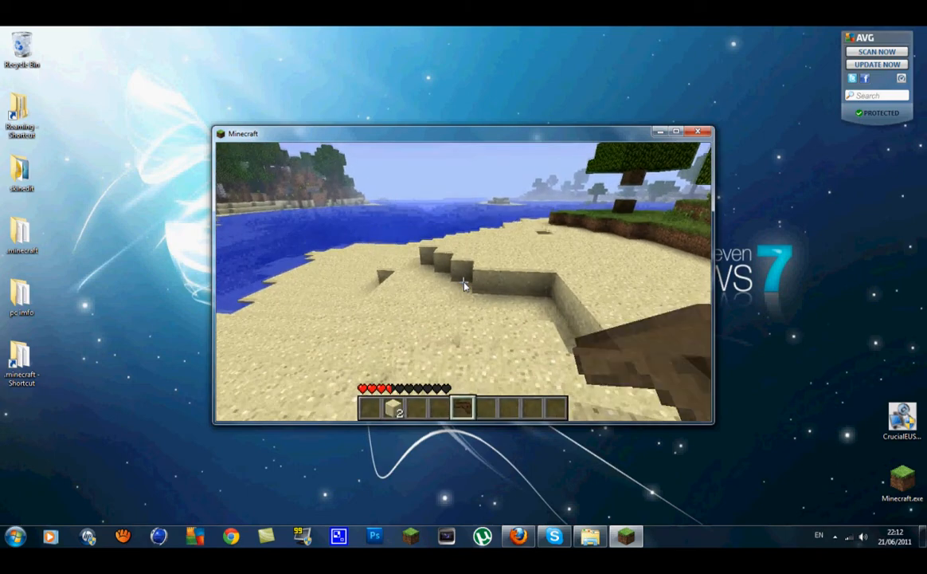